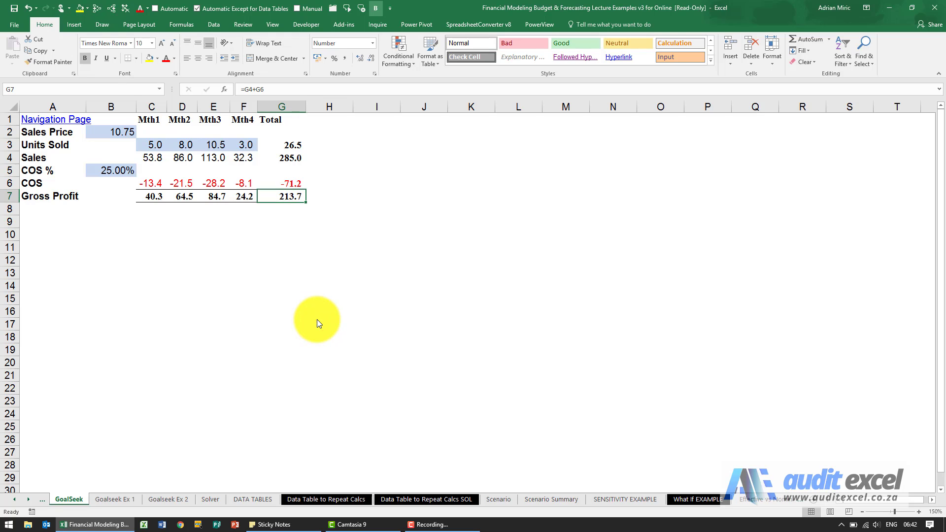
{"action": "mouse_move", "coordinate": [241, 221]}
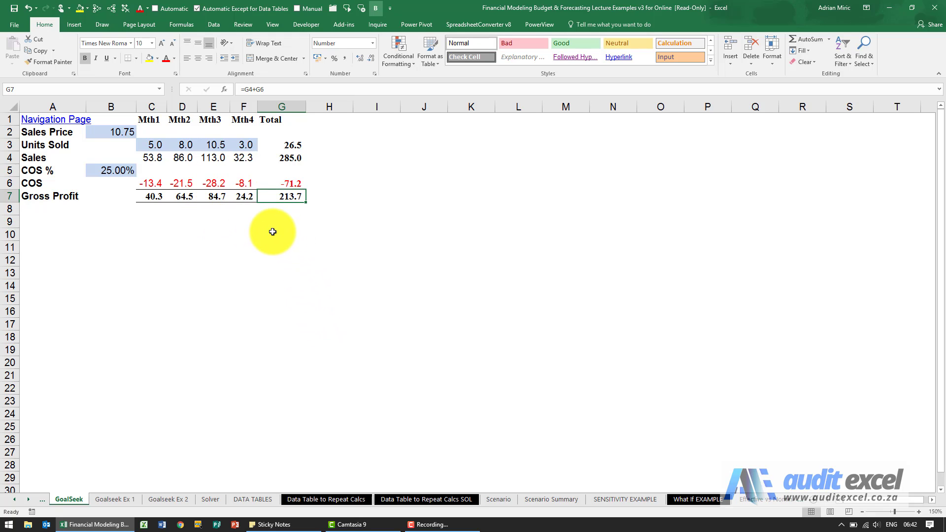
{"action": "mouse_move", "coordinate": [315, 210]}
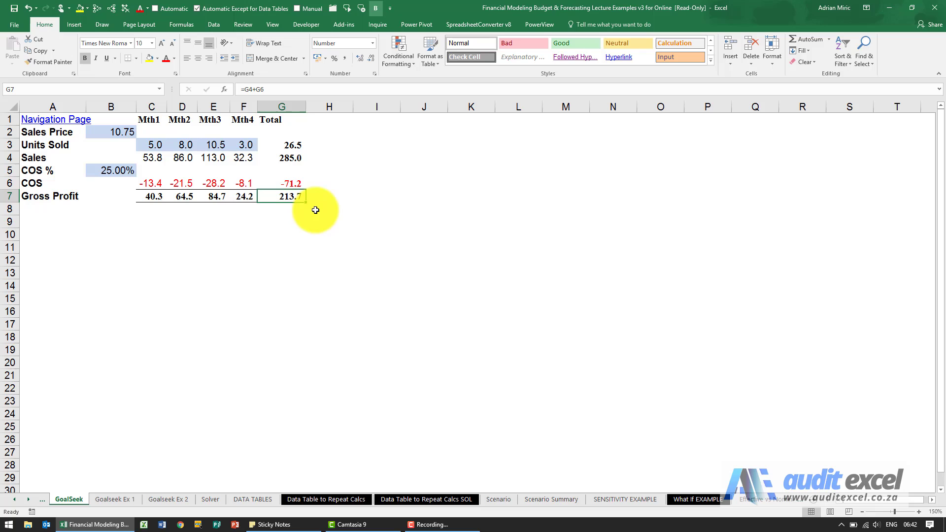
{"action": "mouse_move", "coordinate": [196, 246]}
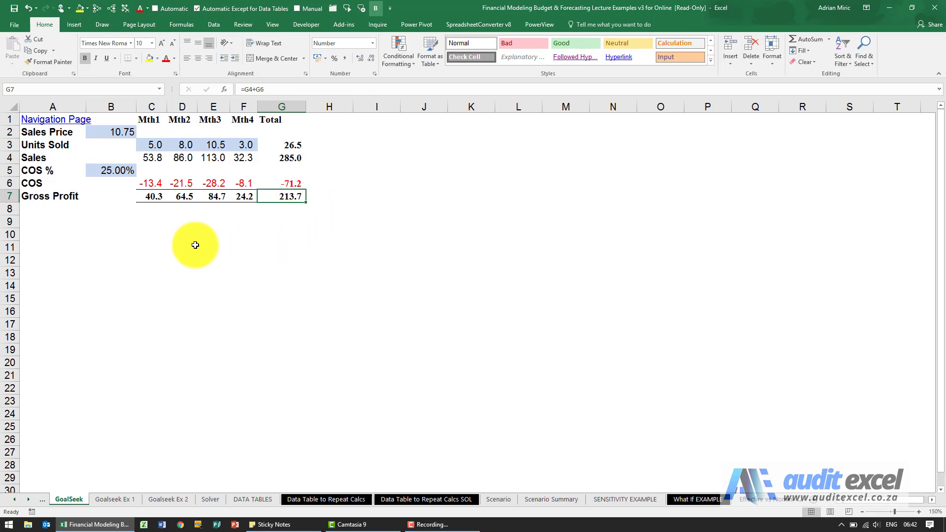
{"action": "mouse_move", "coordinate": [107, 148]}
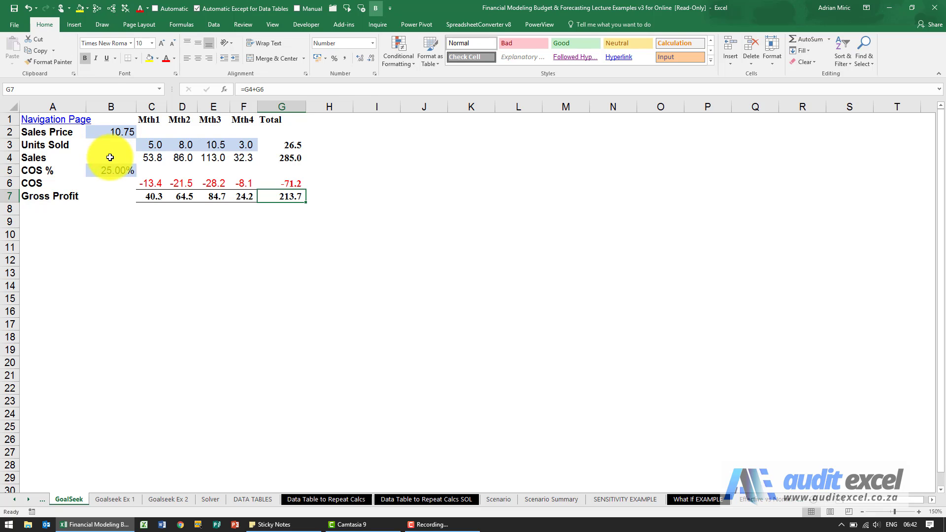
{"action": "mouse_move", "coordinate": [113, 196]}
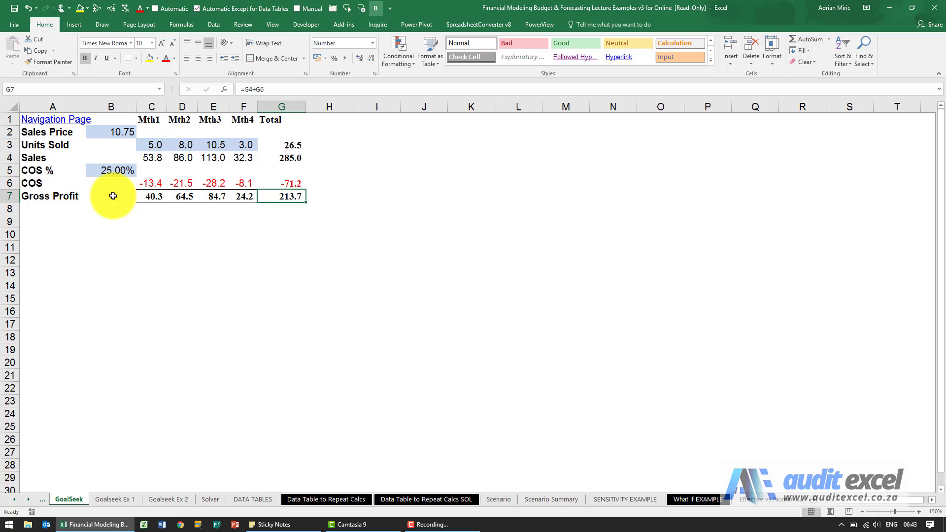
{"action": "mouse_move", "coordinate": [246, 203]}
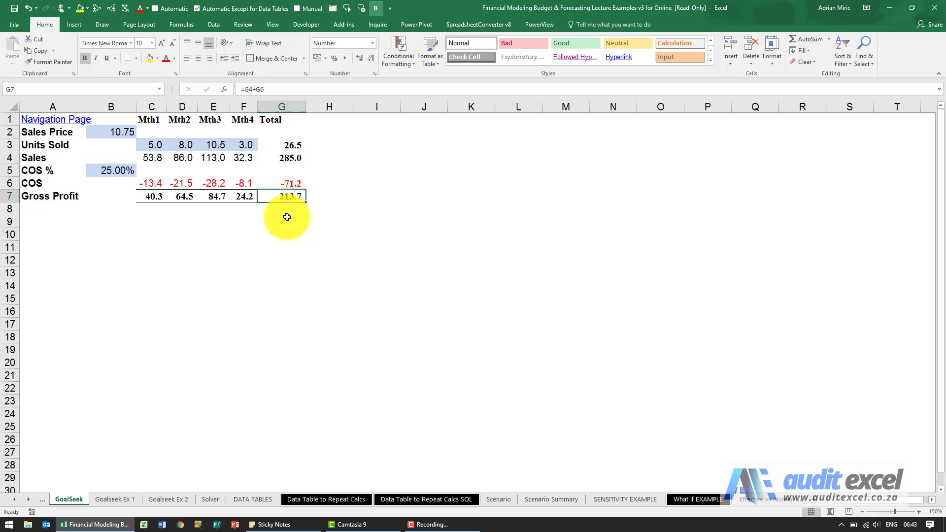
{"action": "mouse_move", "coordinate": [176, 215]}
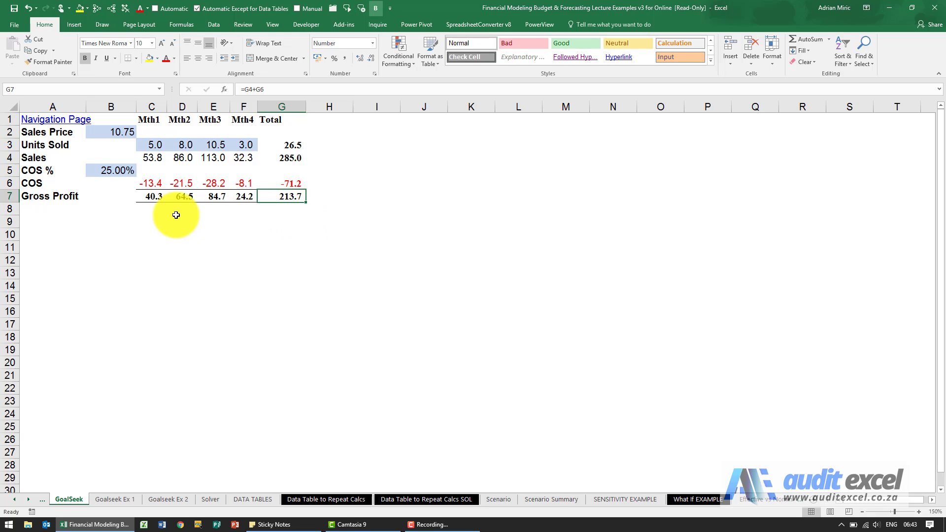
Enter a new Sales Price in B2, then select the Gross Profit total G7 as the target
{"action": "left_click", "coordinate": [111, 132]}
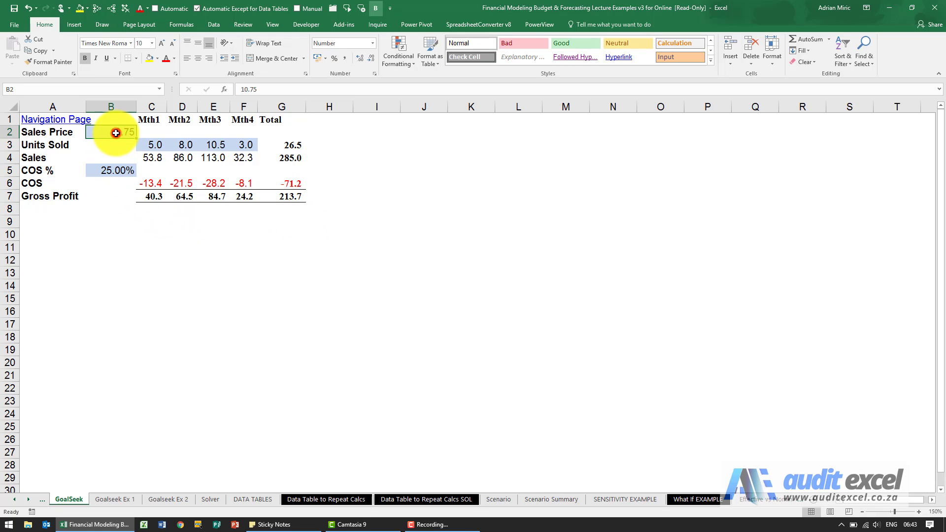
{"action": "type", "text": "11"}
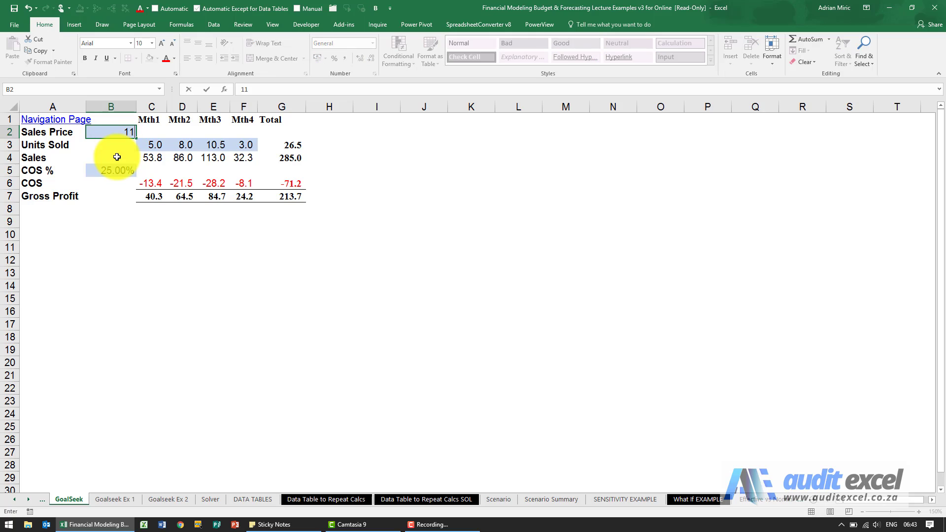
{"action": "key", "text": "Return"}
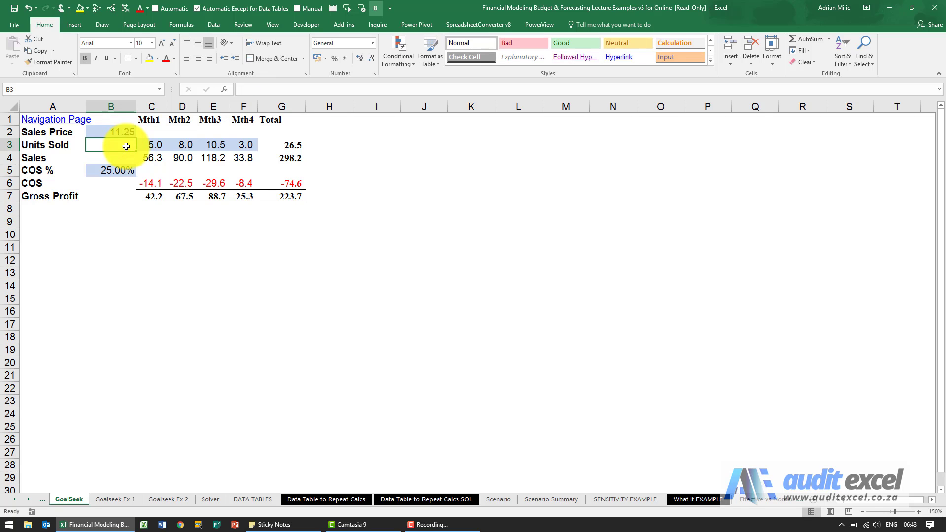
{"action": "mouse_move", "coordinate": [288, 198]}
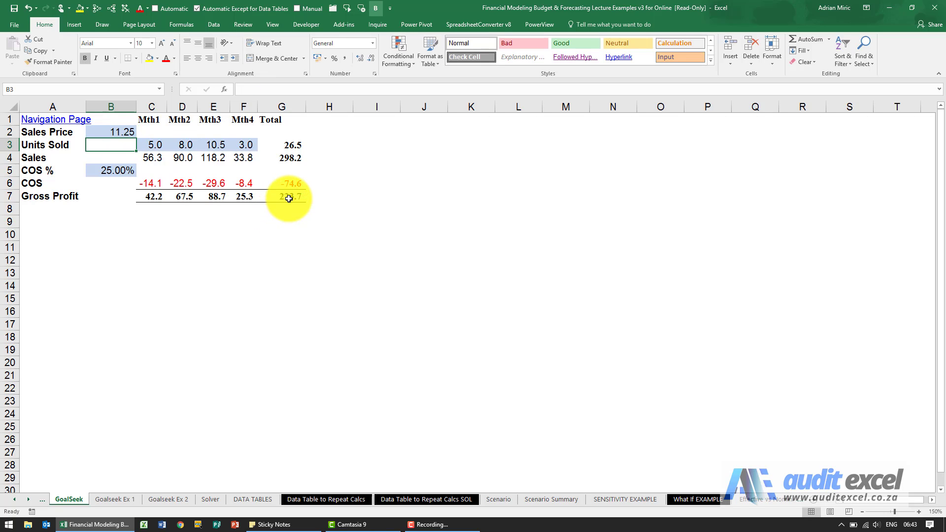
{"action": "left_click", "coordinate": [289, 196]}
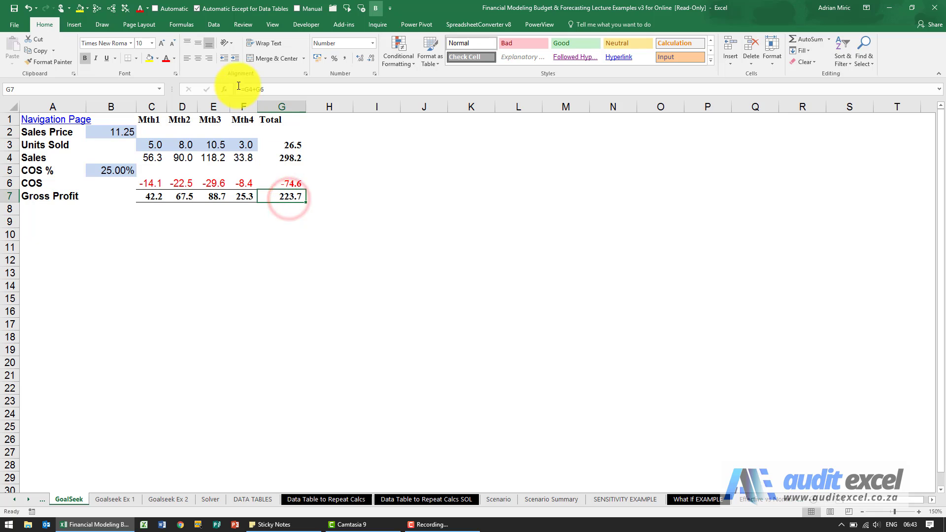
Run Goal Seek setting G7 to 250 by changing Sales Price B2, finding 12.57435
{"action": "left_click", "coordinate": [214, 23]}
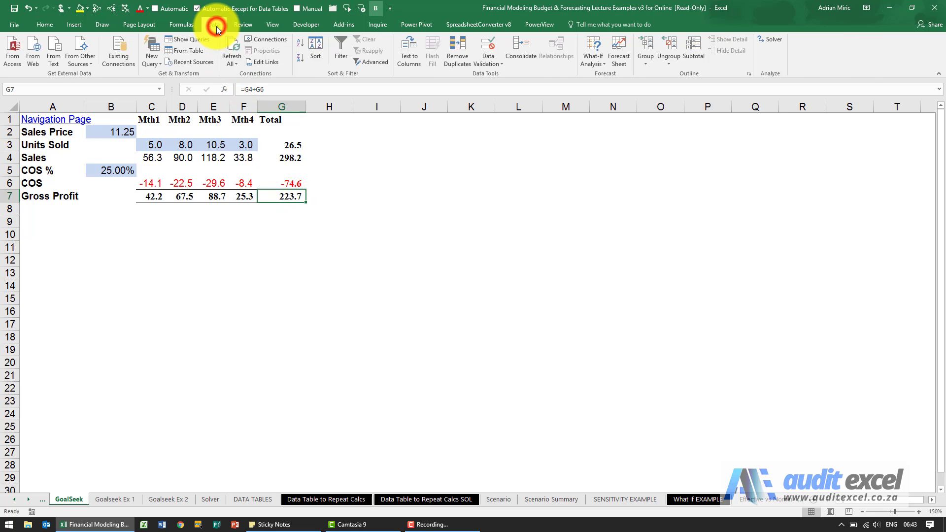
{"action": "left_click", "coordinate": [592, 51]}
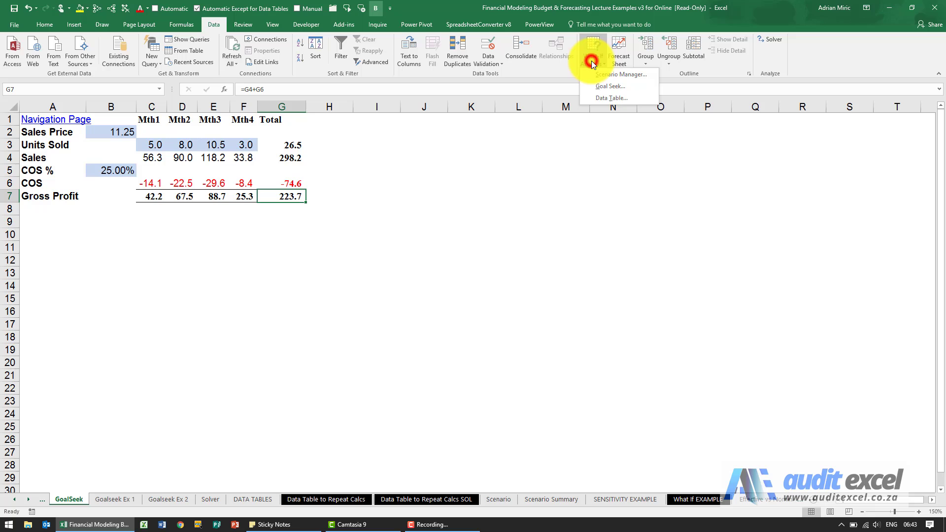
{"action": "left_click", "coordinate": [609, 86]}
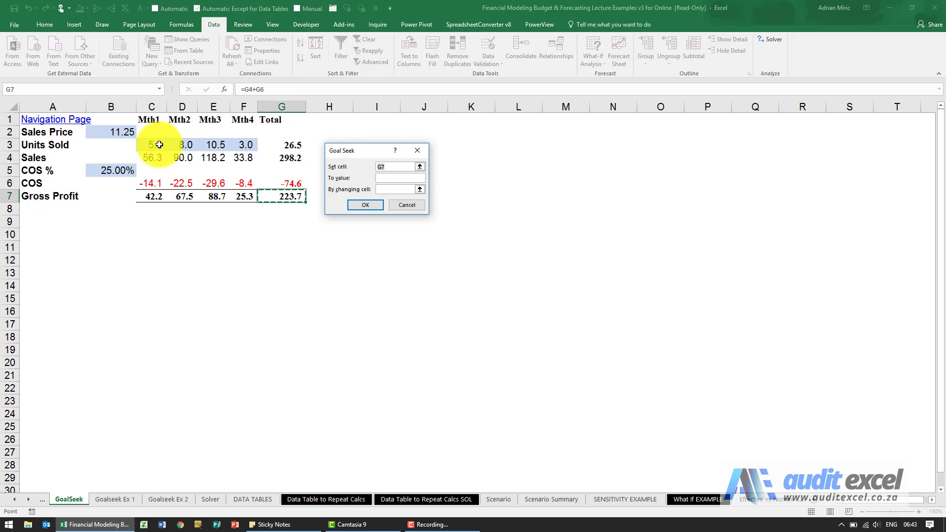
{"action": "mouse_move", "coordinate": [350, 178]}
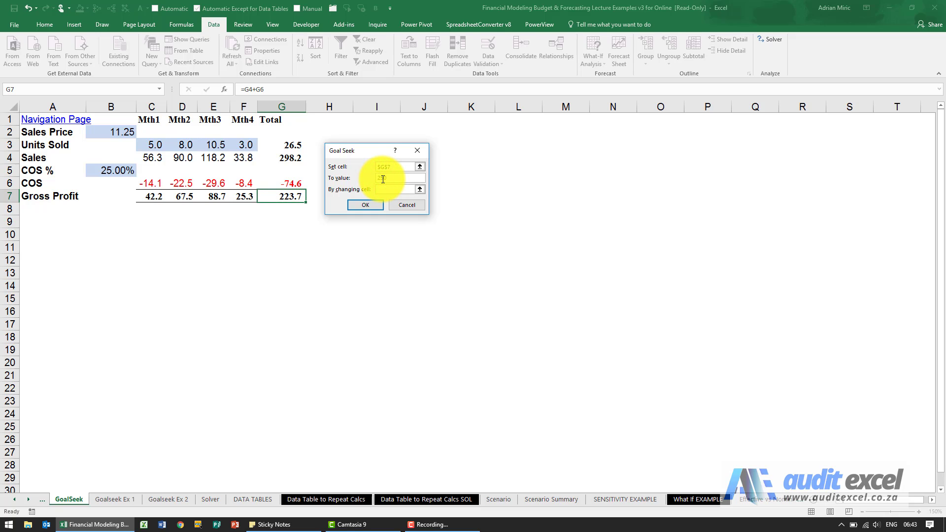
{"action": "type", "text": "250"}
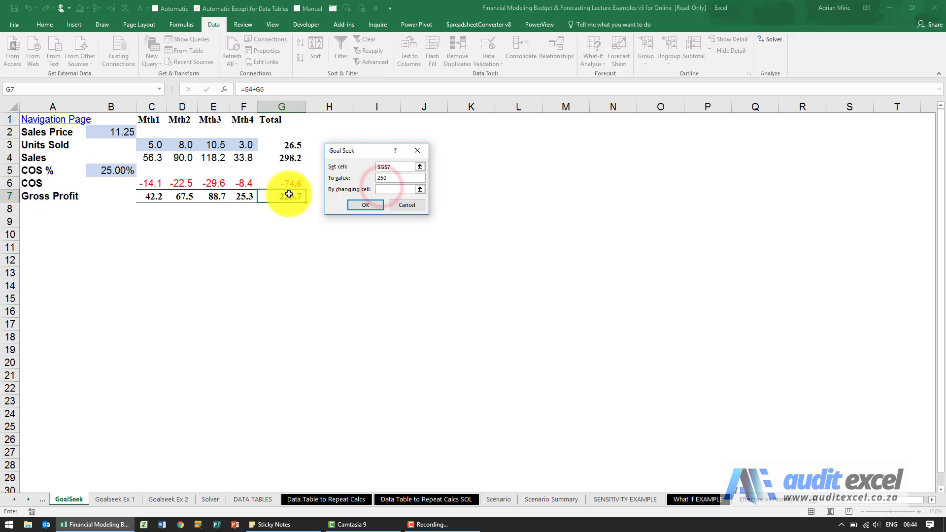
{"action": "left_click", "coordinate": [111, 131]}
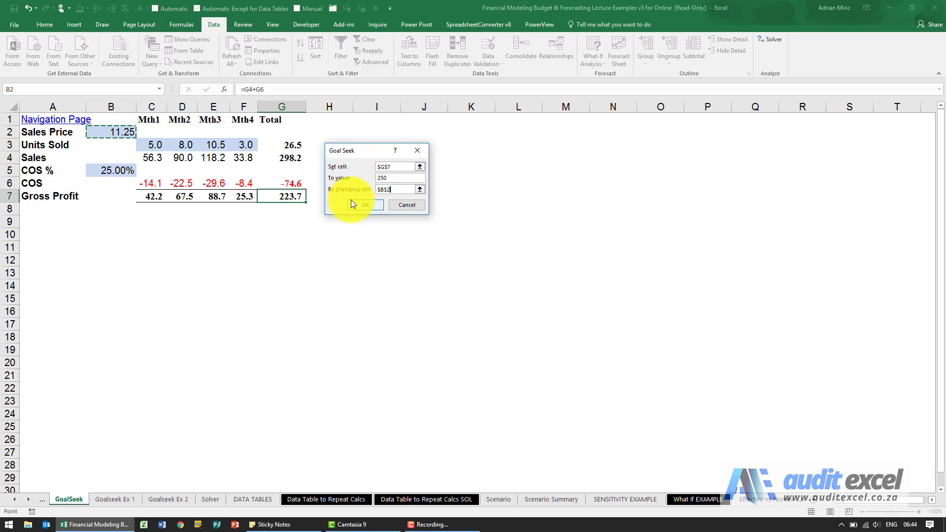
{"action": "left_click", "coordinate": [364, 204]}
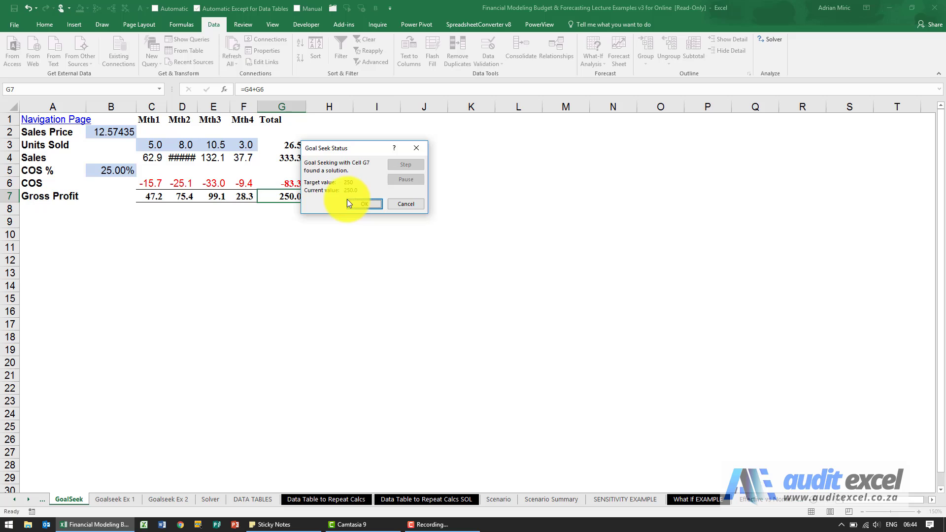
Accept the solved Sales Price of 12.57435, keeping Gross Profit at 250.0
{"action": "left_click", "coordinate": [364, 203]}
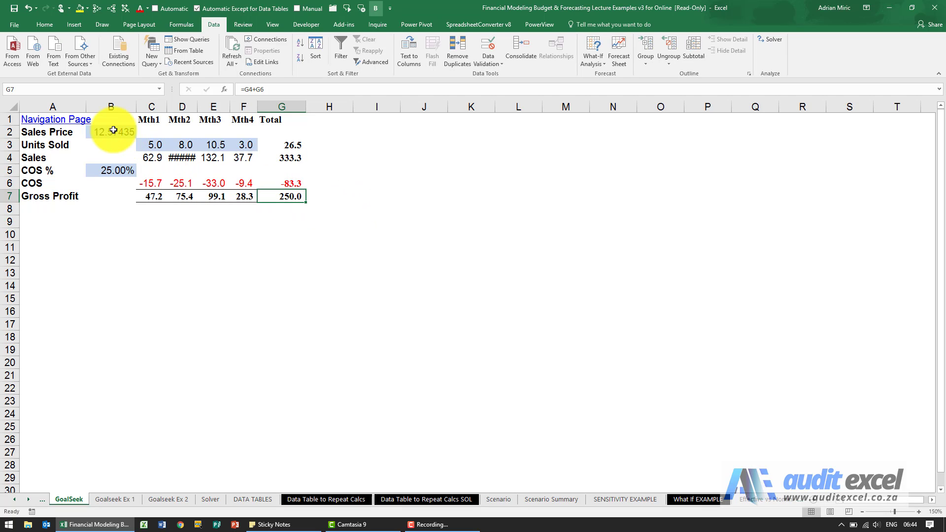
{"action": "left_click", "coordinate": [111, 131]}
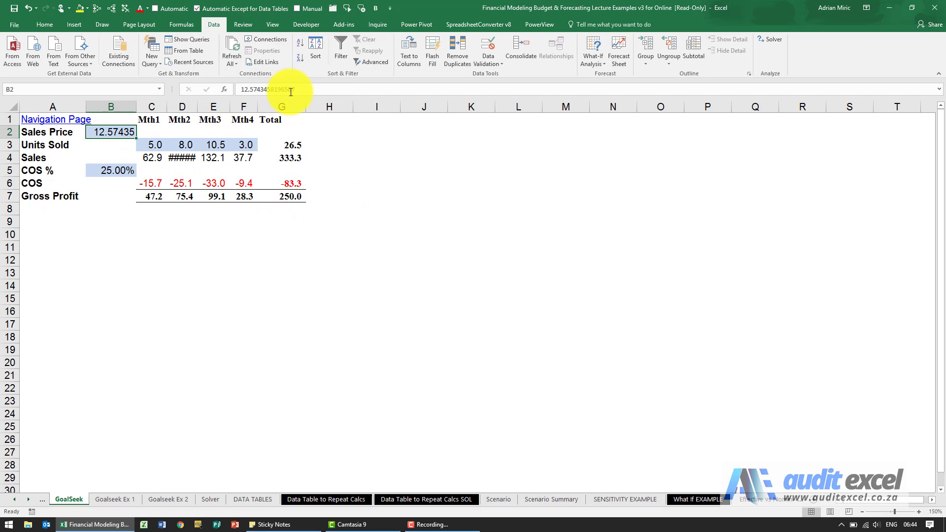
{"action": "mouse_move", "coordinate": [306, 89]}
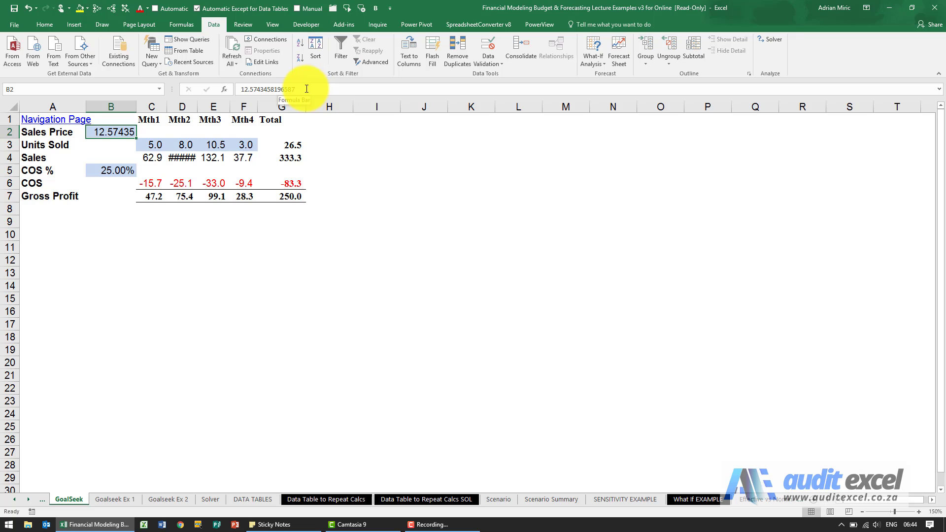
{"action": "mouse_move", "coordinate": [200, 110]}
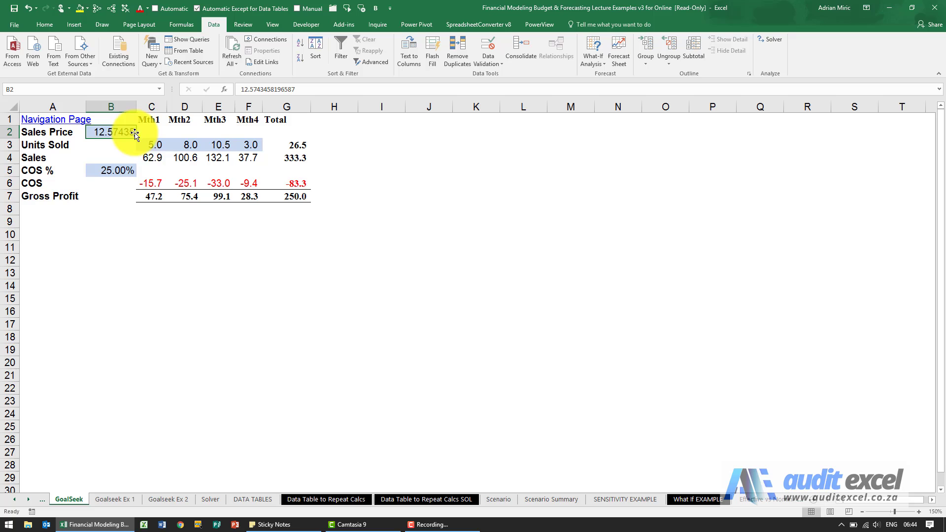
{"action": "mouse_move", "coordinate": [299, 199]}
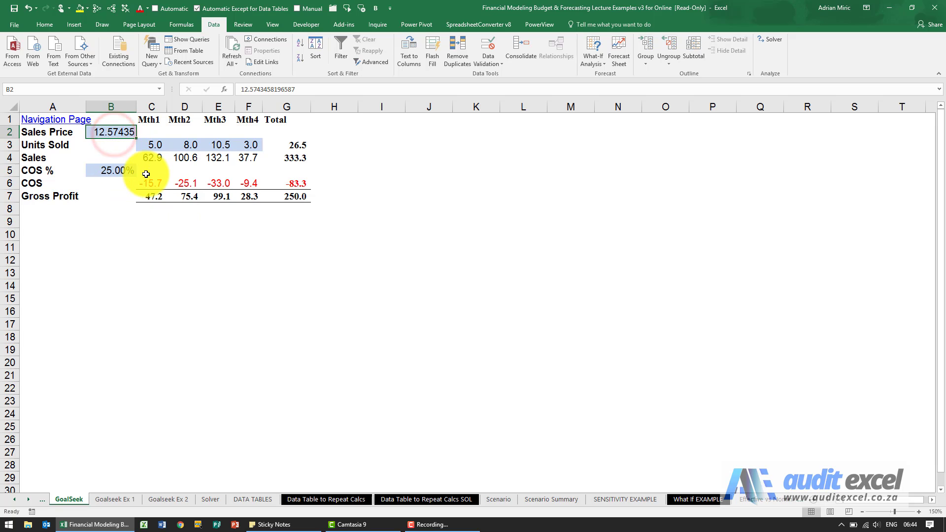
Reset Sales Price to 11.5 (Gross Profit 228.6) and select G7 as the next target
{"action": "type", "text": "11.5"}
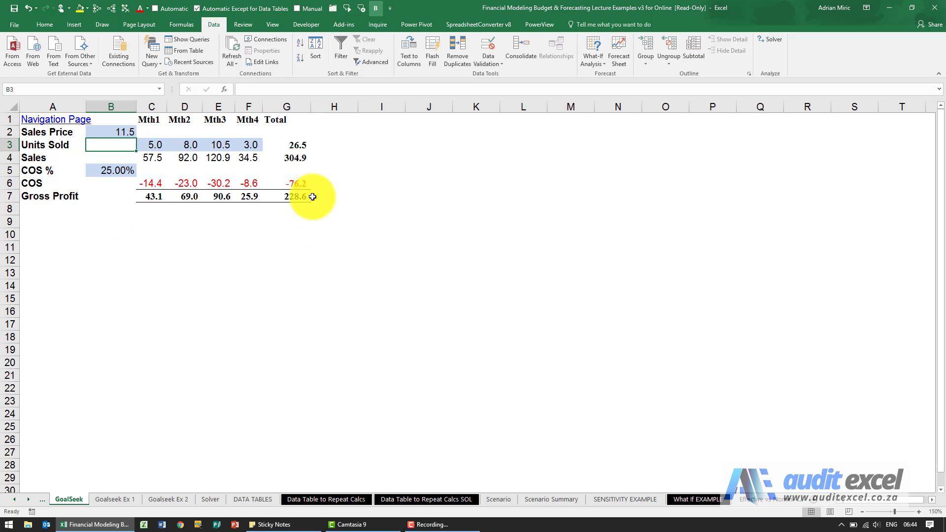
{"action": "mouse_move", "coordinate": [327, 222]}
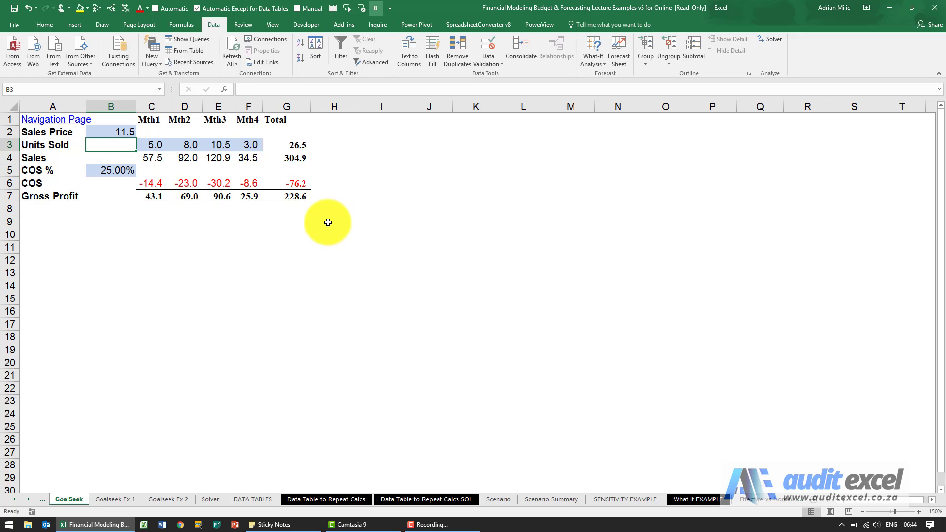
{"action": "mouse_move", "coordinate": [304, 200]}
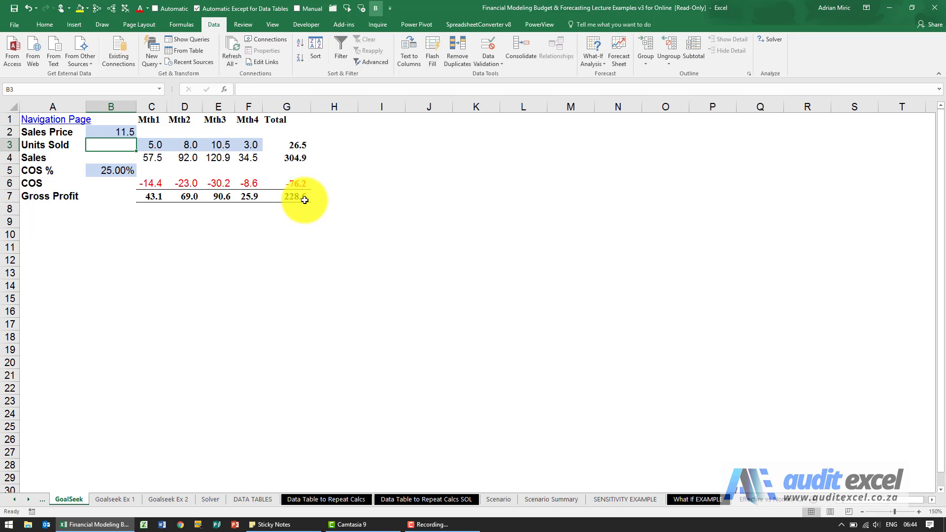
{"action": "left_click", "coordinate": [286, 197]}
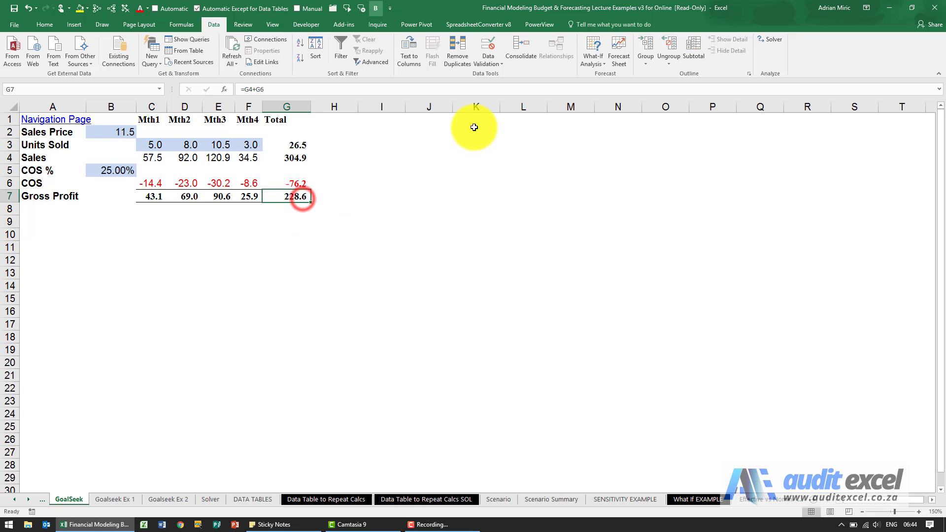
Run Goal Seek setting G7 to 250 by changing COS % B5, accepting 17.99%
{"action": "left_click", "coordinate": [592, 49]}
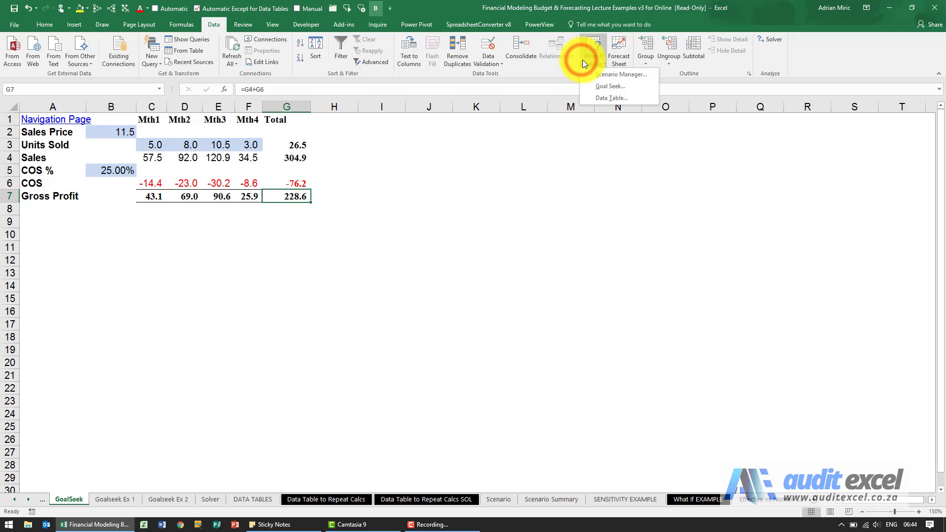
{"action": "left_click", "coordinate": [611, 86]}
{"action": "type", "text": "250"}
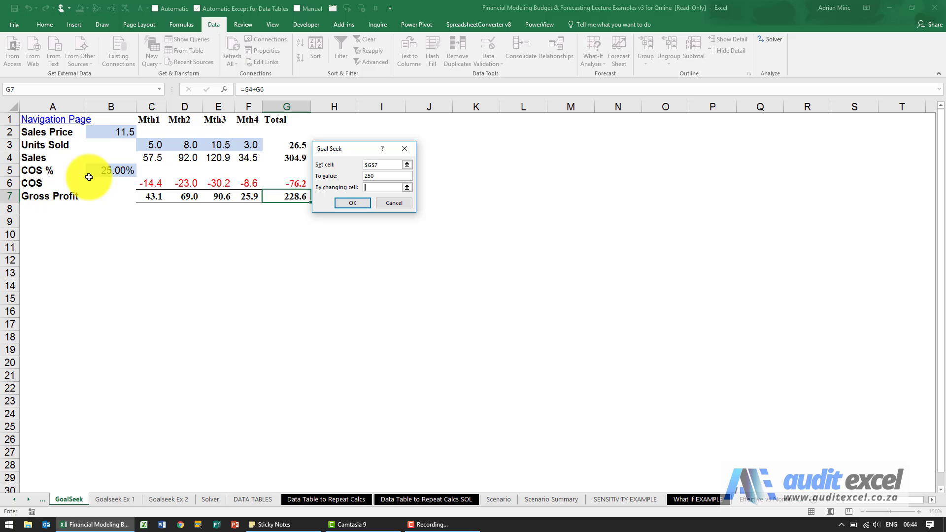
{"action": "mouse_move", "coordinate": [110, 172]}
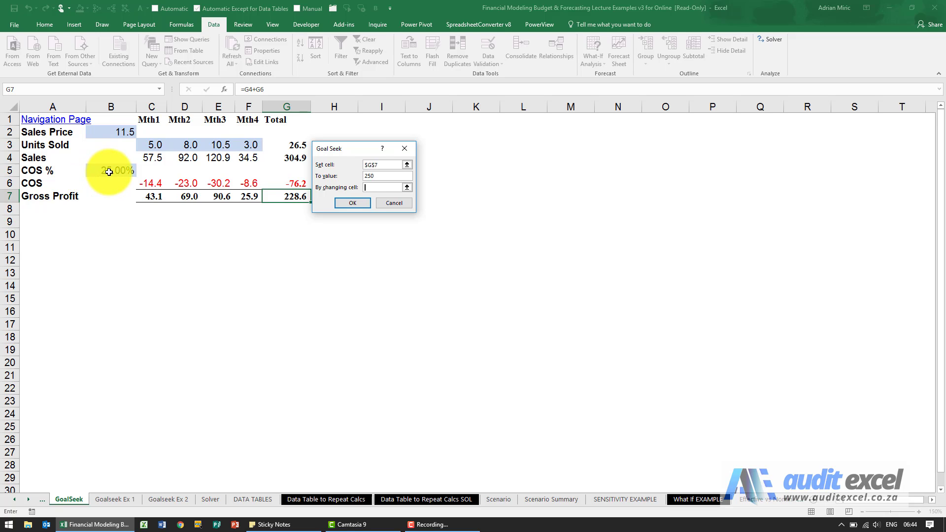
{"action": "left_click", "coordinate": [111, 172]}
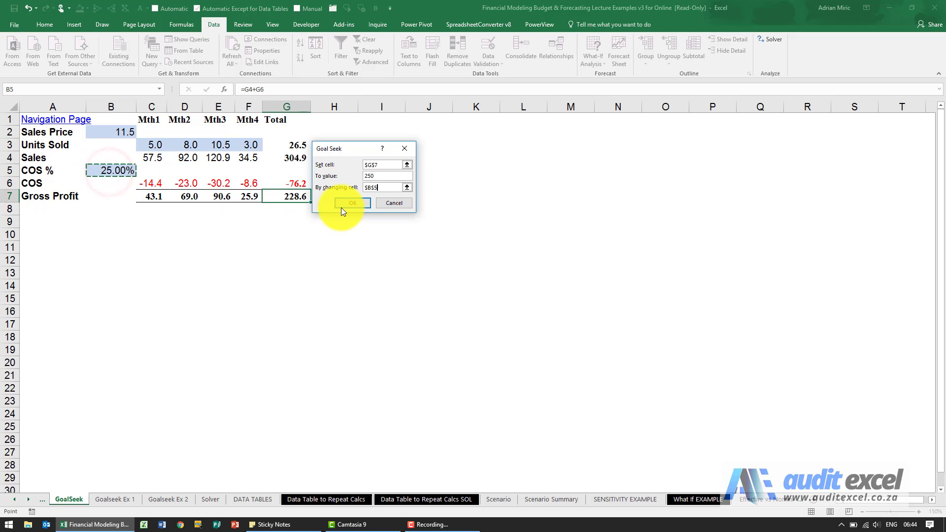
{"action": "left_click", "coordinate": [353, 203]}
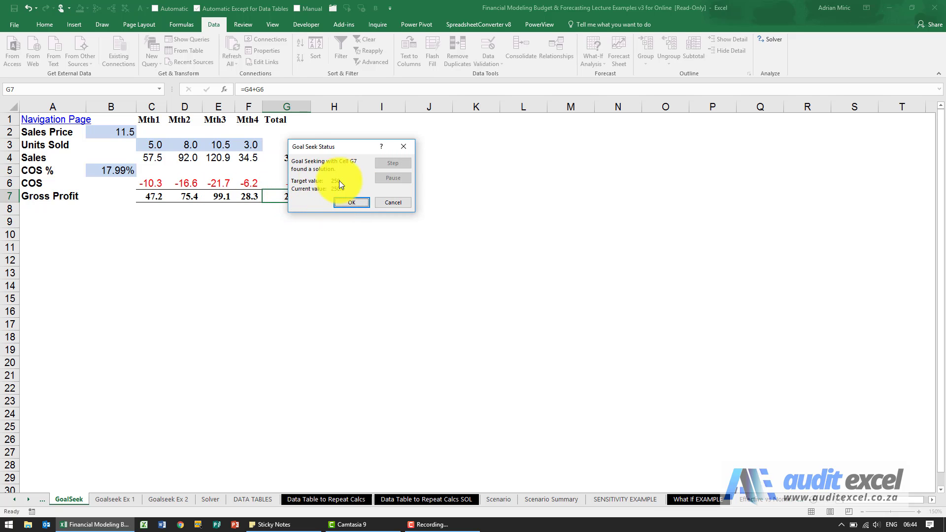
{"action": "left_click", "coordinate": [351, 202]}
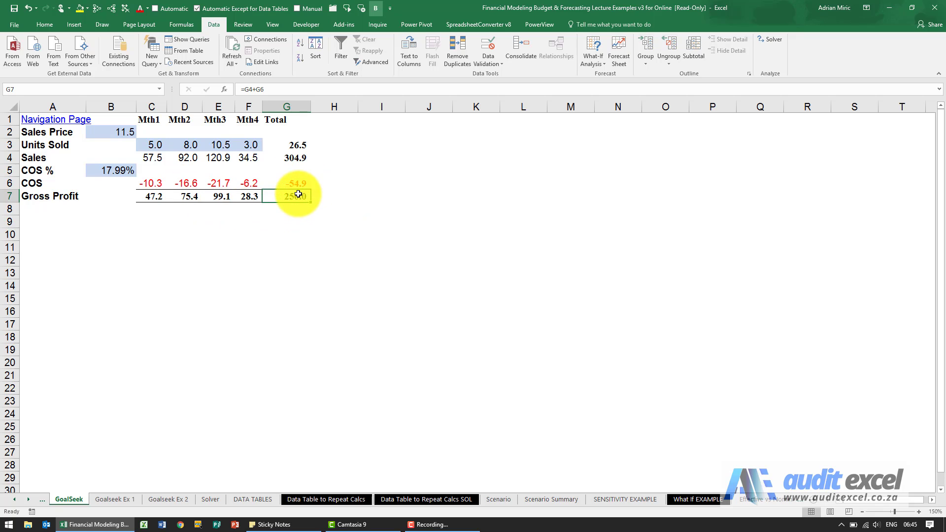
{"action": "mouse_move", "coordinate": [110, 132]}
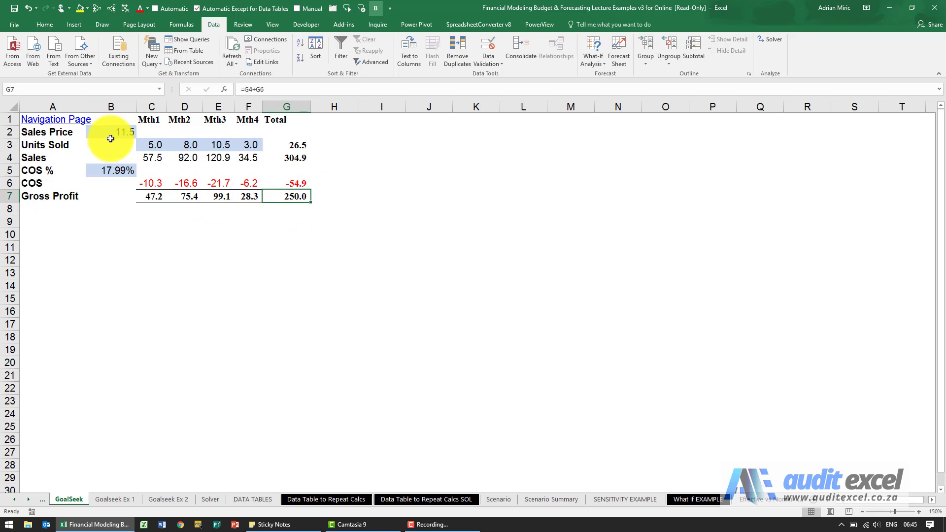
{"action": "mouse_move", "coordinate": [126, 166]}
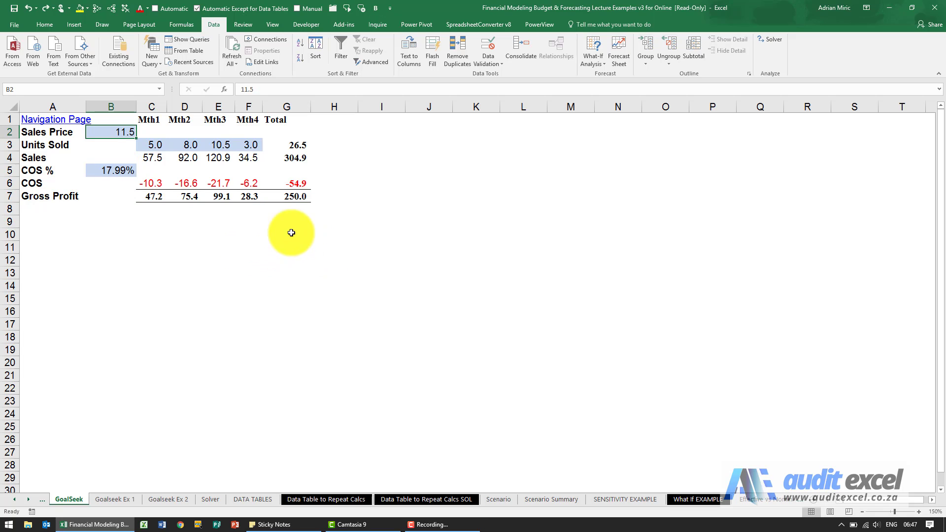
{"action": "mouse_move", "coordinate": [242, 149]}
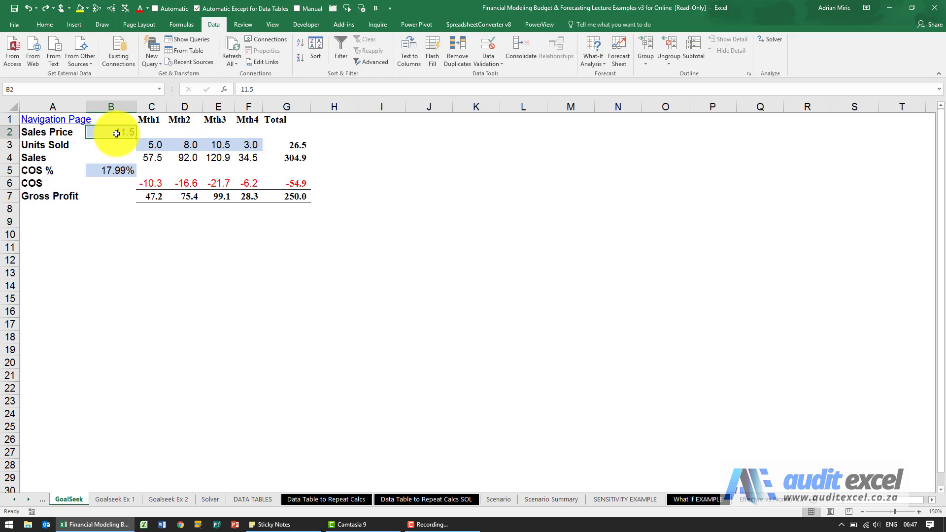
Set Sales Price to 10.75 and select COS % to reset it to 25%
{"action": "type", "text": "10.7"}
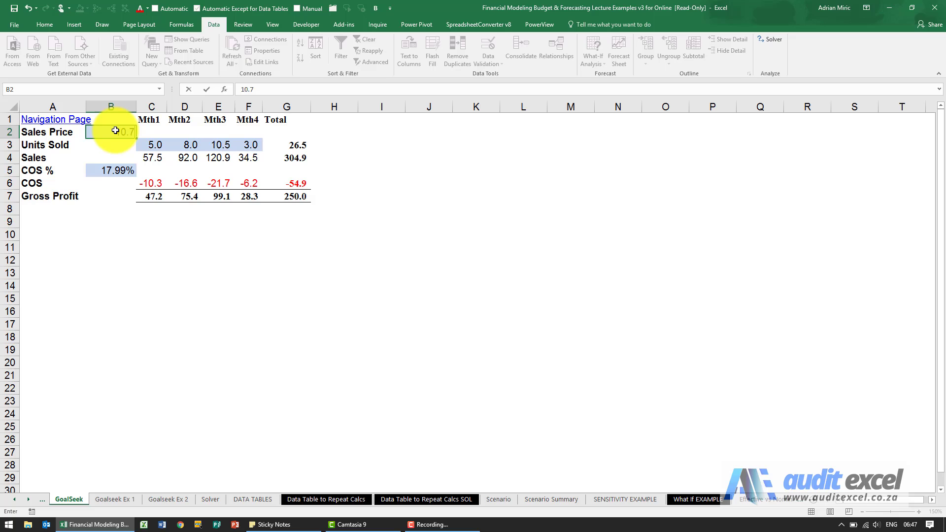
{"action": "left_click", "coordinate": [110, 169]}
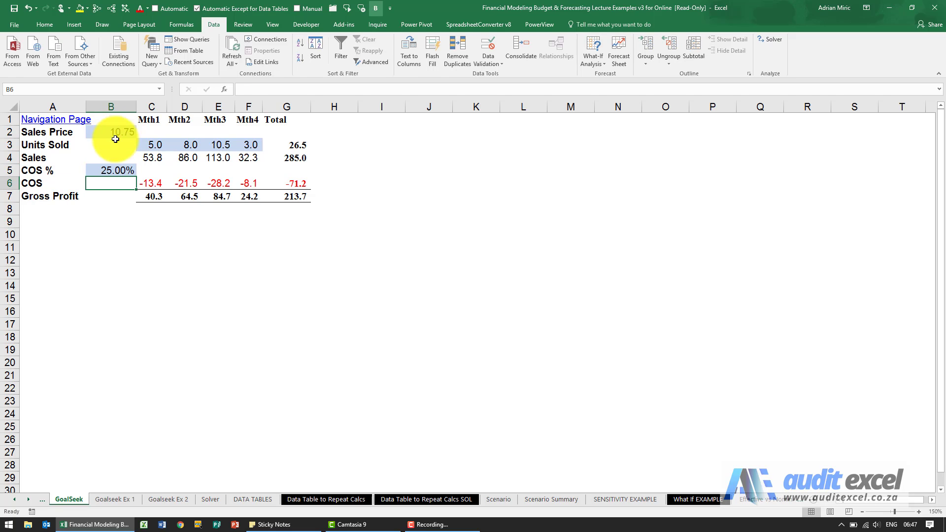
{"action": "mouse_move", "coordinate": [150, 149]}
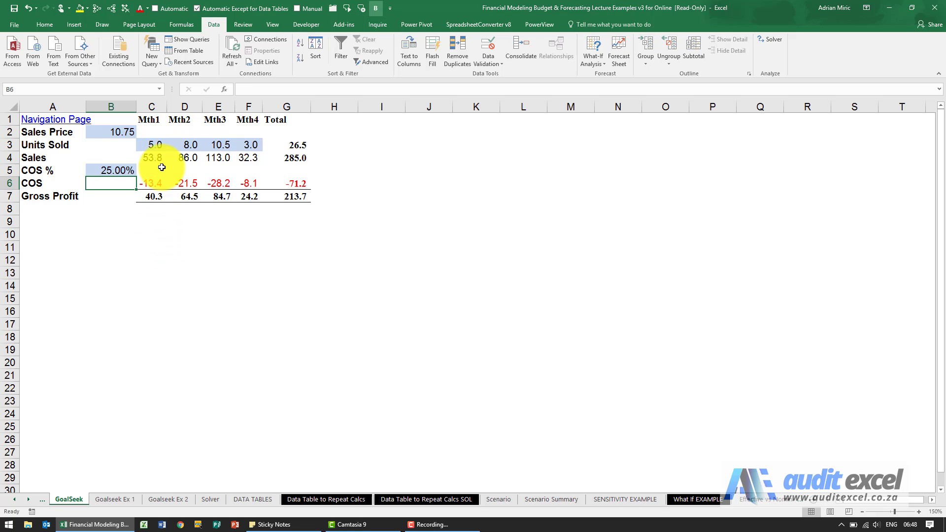
{"action": "mouse_move", "coordinate": [142, 259]}
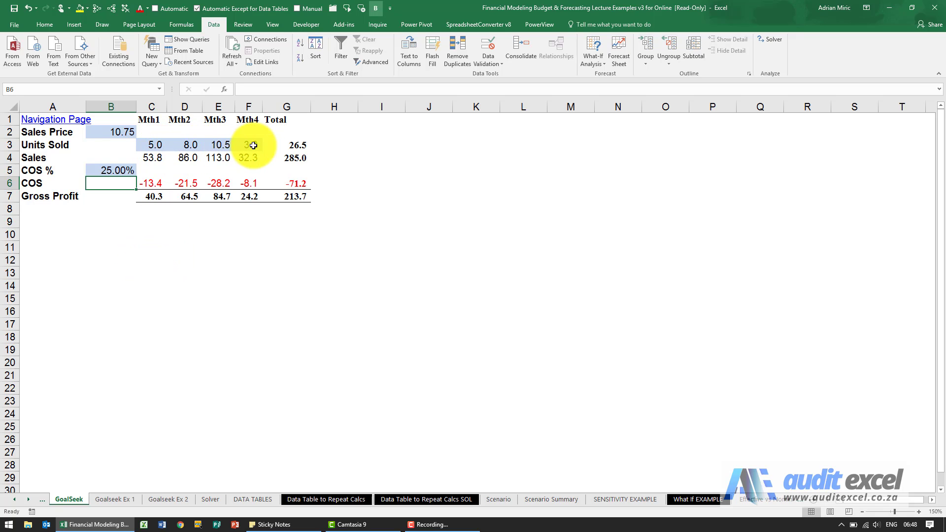
{"action": "mouse_move", "coordinate": [185, 144]}
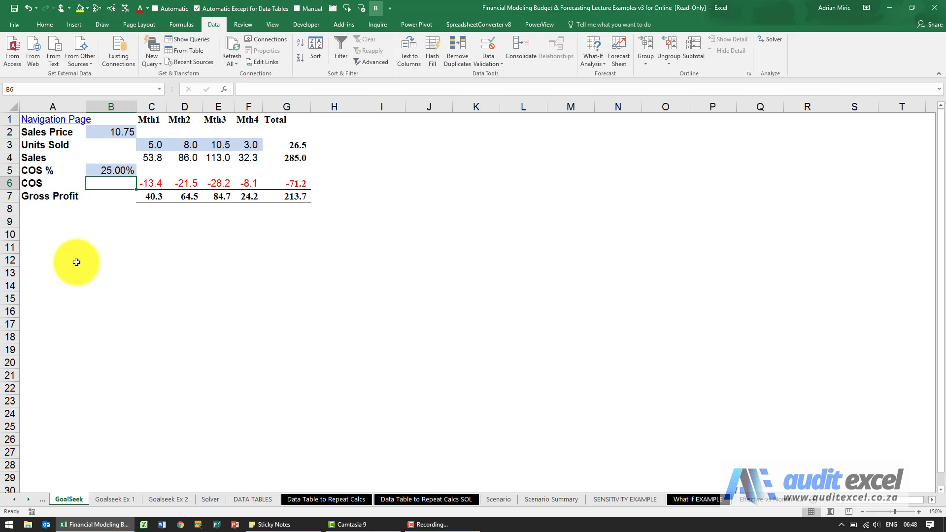
{"action": "left_click", "coordinate": [53, 248]}
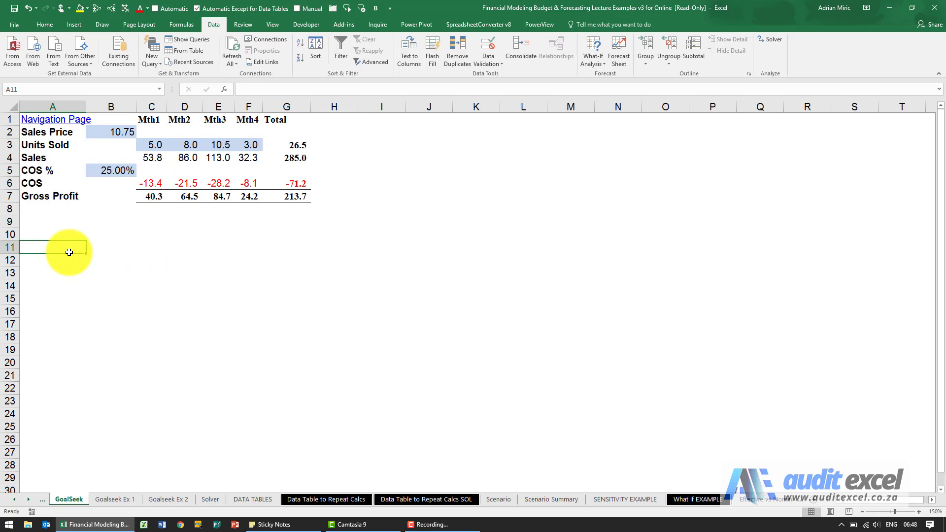
{"action": "type", "text": "Units Sold Curve"}
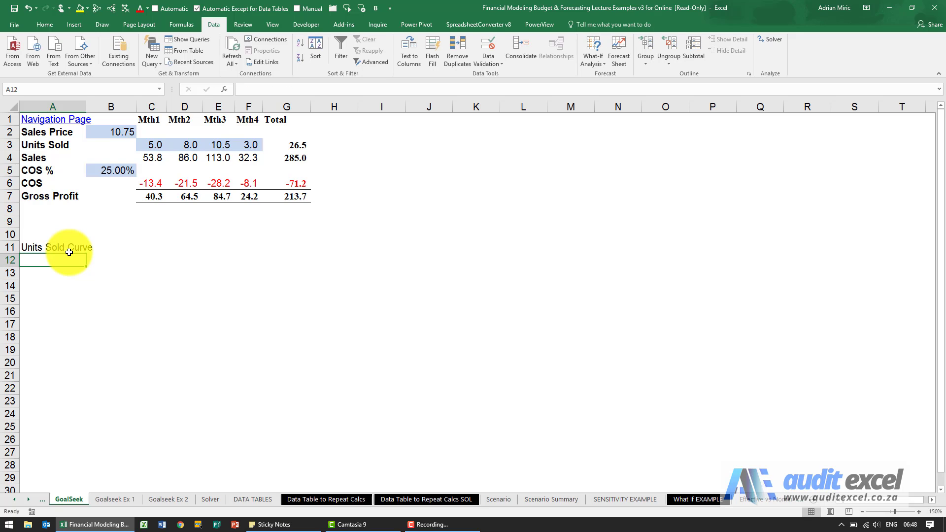
{"action": "type", "text": "100%"}
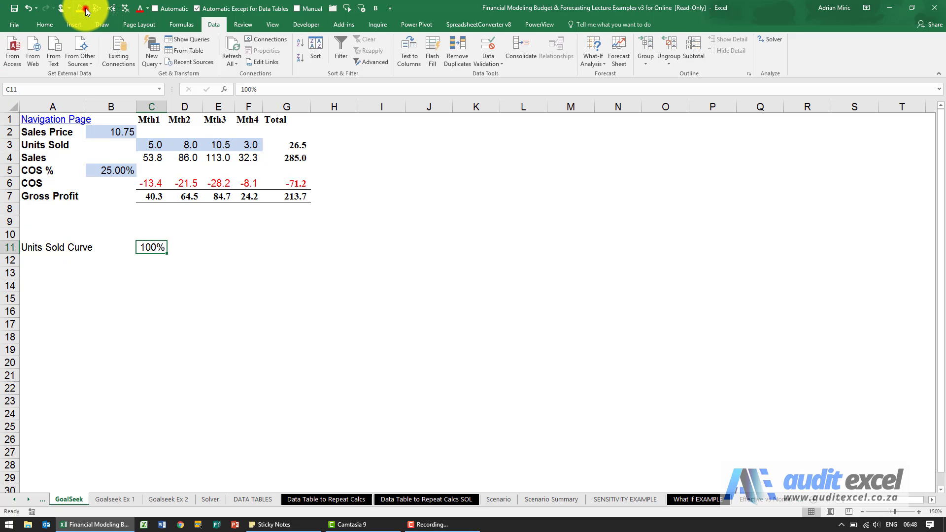
{"action": "mouse_move", "coordinate": [259, 230]}
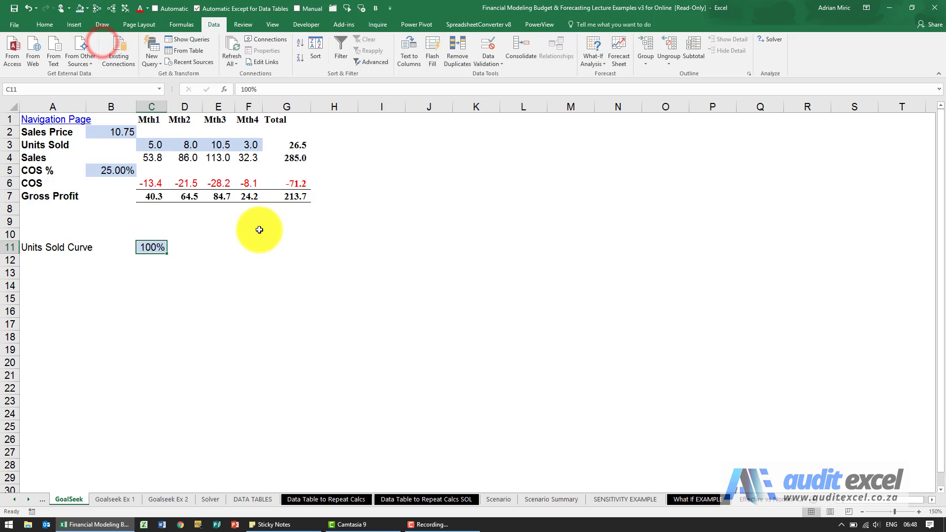
{"action": "mouse_move", "coordinate": [224, 145]}
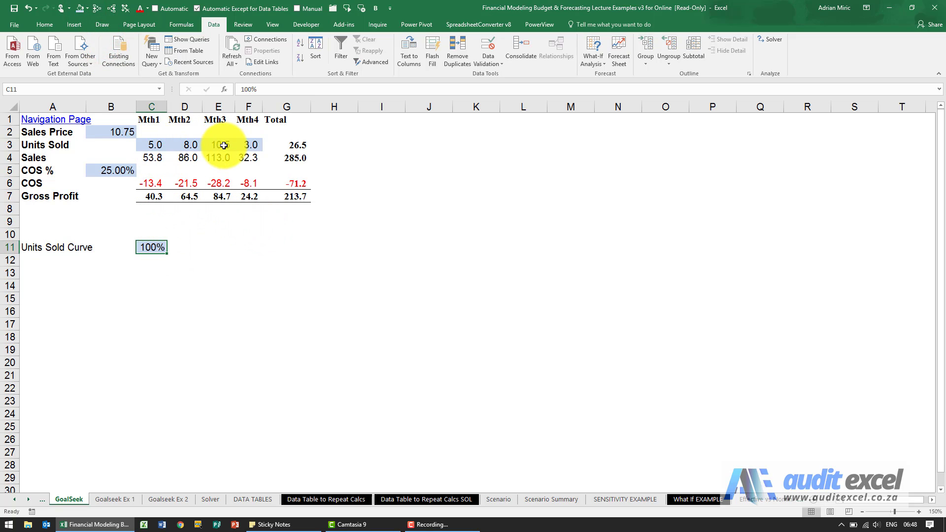
{"action": "mouse_move", "coordinate": [160, 152]}
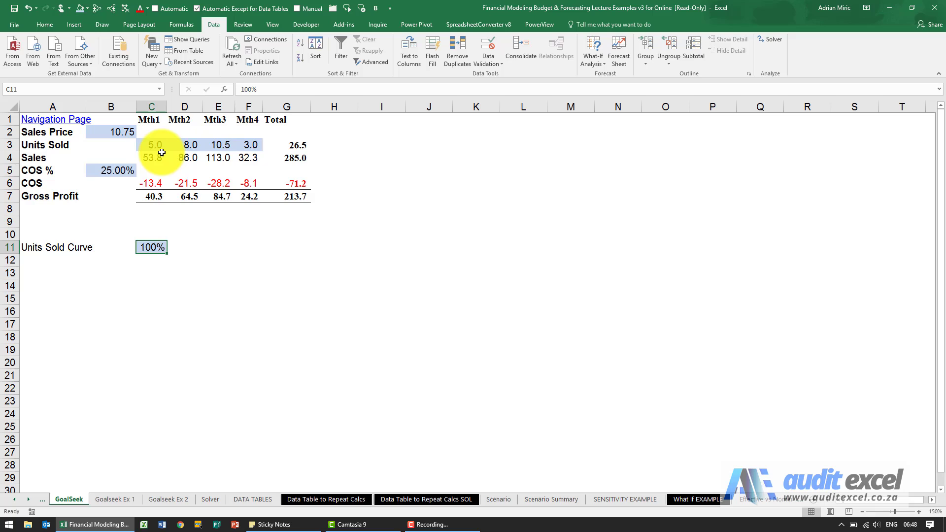
{"action": "mouse_move", "coordinate": [173, 142]}
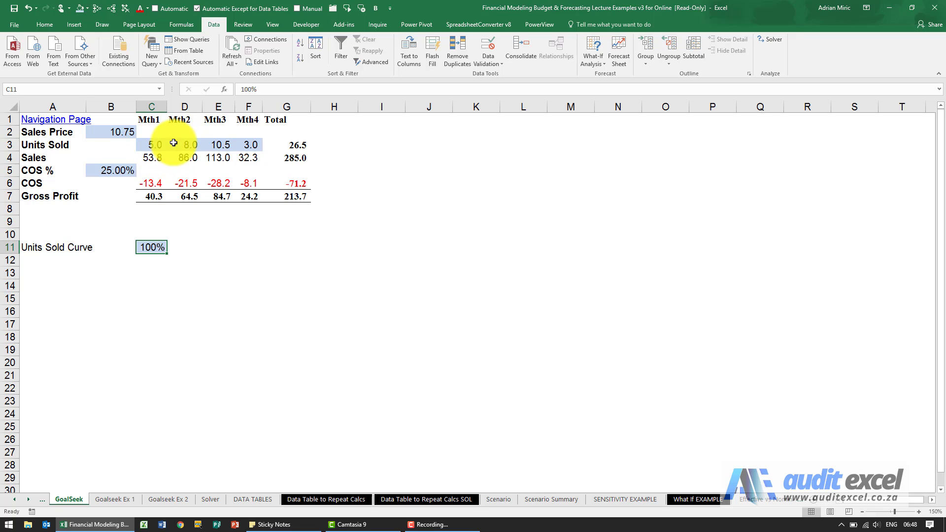
{"action": "mouse_move", "coordinate": [192, 200]}
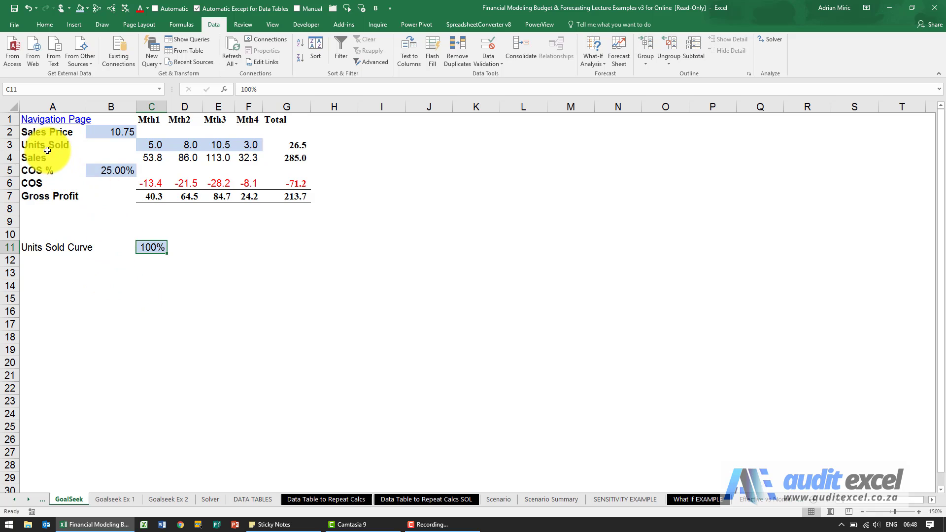
Copy the Units Sold row A3:F3 down to row 13
{"action": "left_click", "coordinate": [45, 144]}
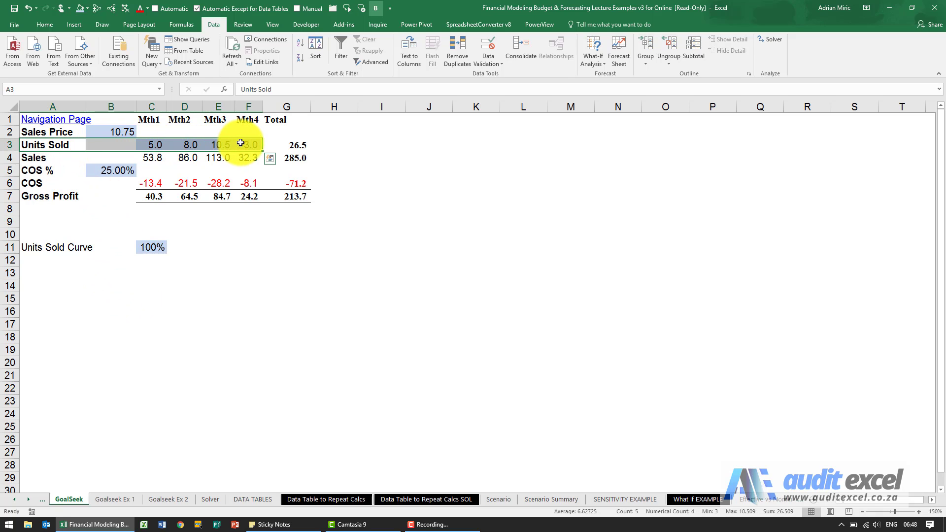
{"action": "left_click", "coordinate": [52, 273]}
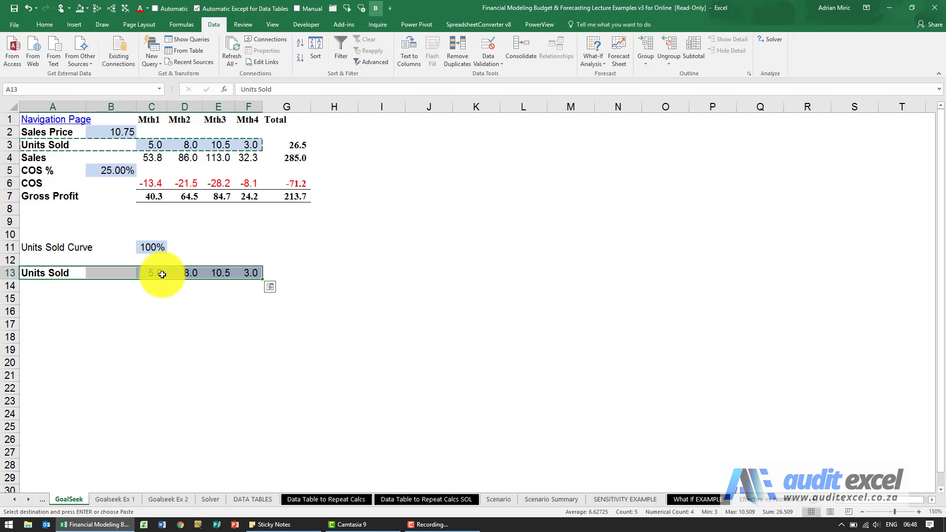
{"action": "mouse_move", "coordinate": [161, 145]}
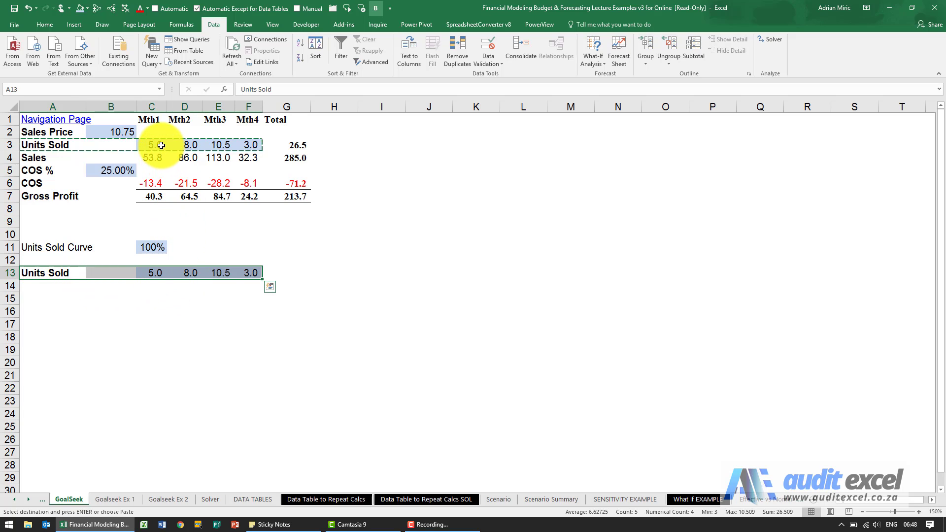
Make row 3 units =C13*$C$11, the copied units times the Units Sold Curve, across to F3
{"action": "left_click", "coordinate": [151, 144]}
{"action": "type", "text": "="}
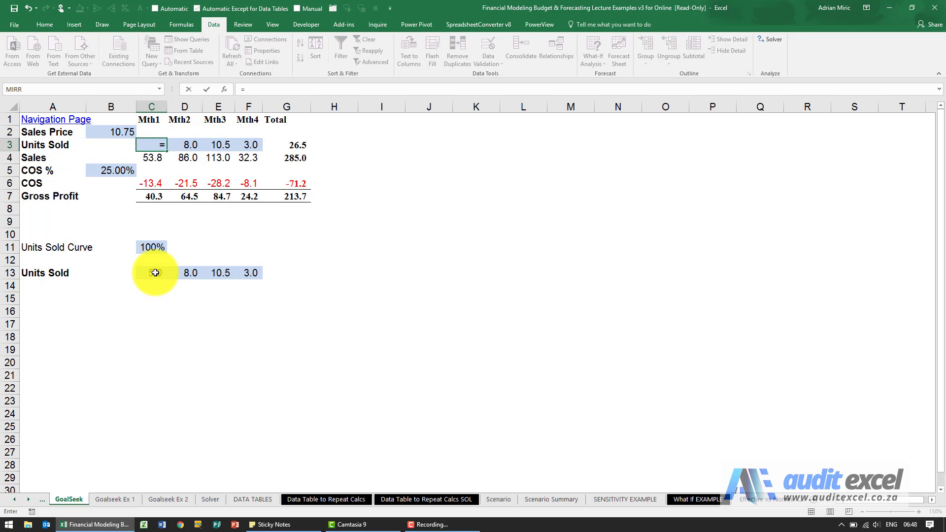
{"action": "left_click", "coordinate": [151, 273]}
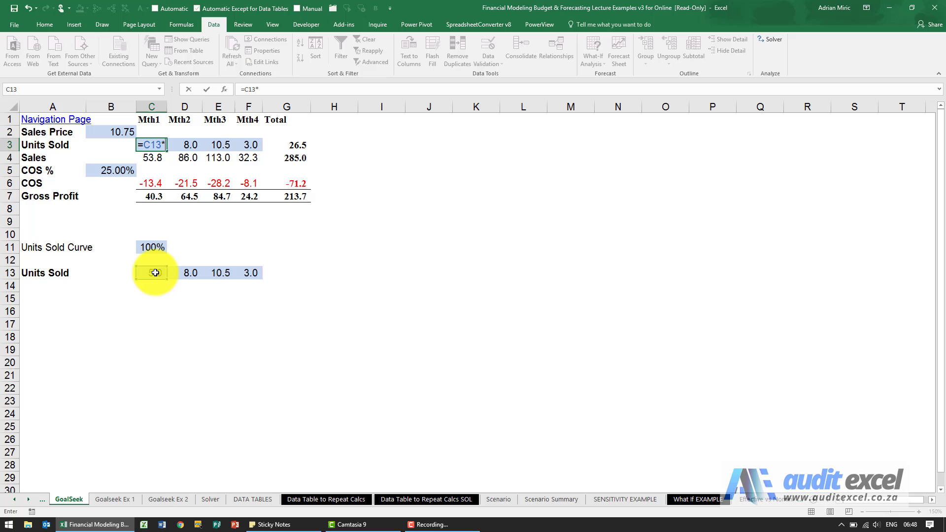
{"action": "left_click", "coordinate": [150, 246]}
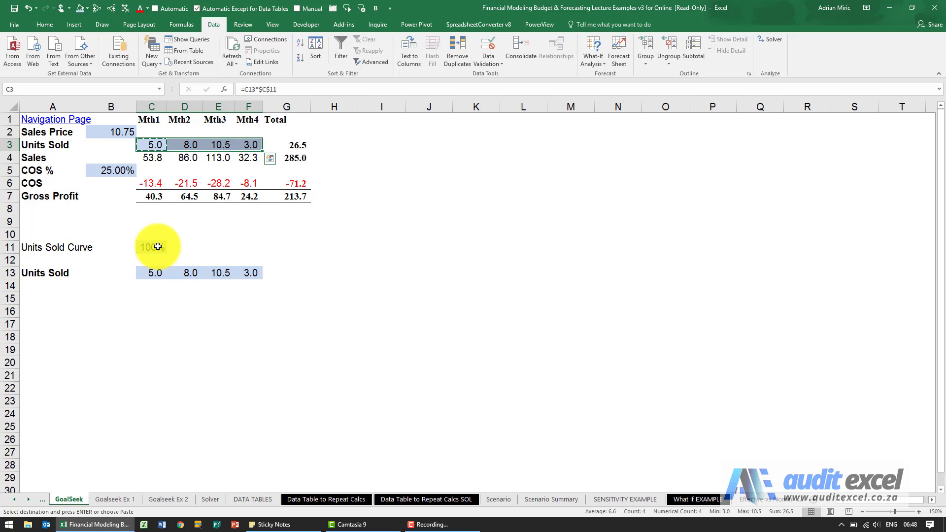
{"action": "mouse_move", "coordinate": [80, 50]}
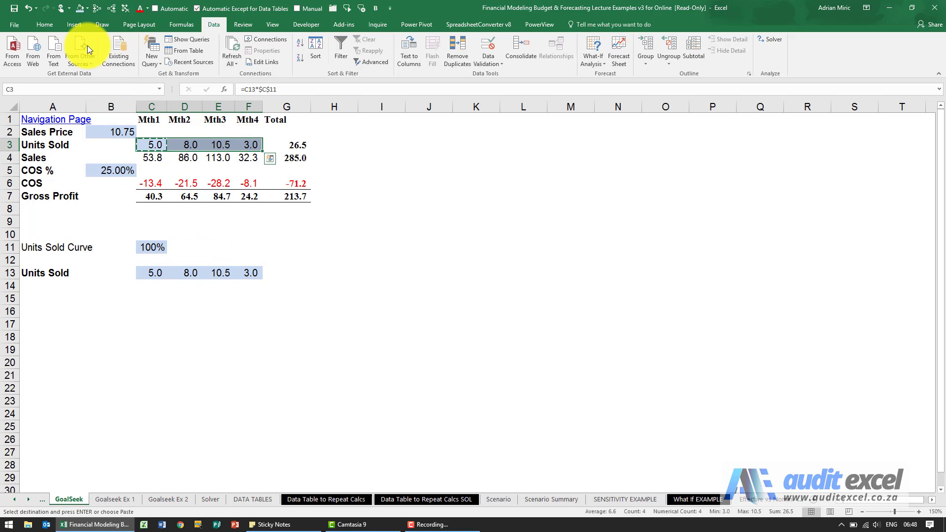
{"action": "left_click", "coordinate": [80, 8]}
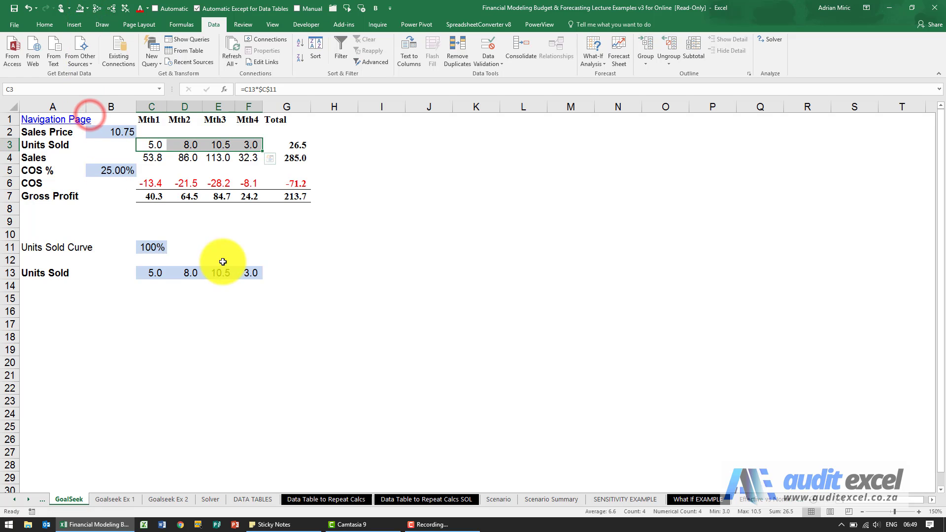
{"action": "left_click", "coordinate": [152, 297]}
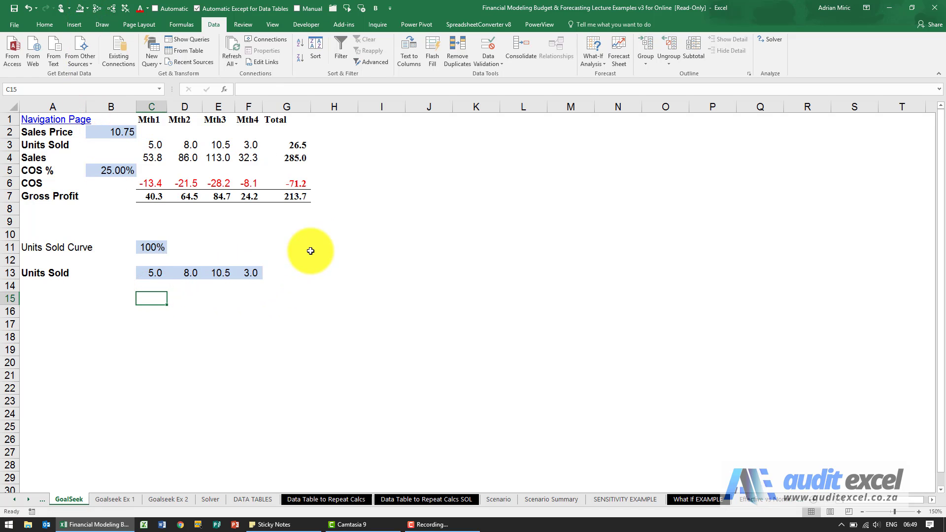
{"action": "mouse_move", "coordinate": [572, 66]}
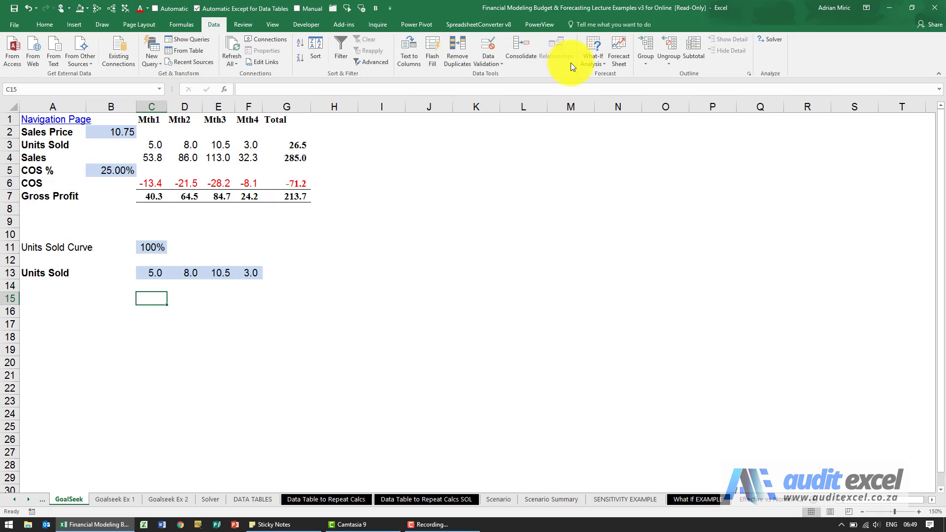
Run Goal Seek setting G7 to 250 by changing Units Sold Curve C11, accepting 117%
{"action": "left_click", "coordinate": [593, 51]}
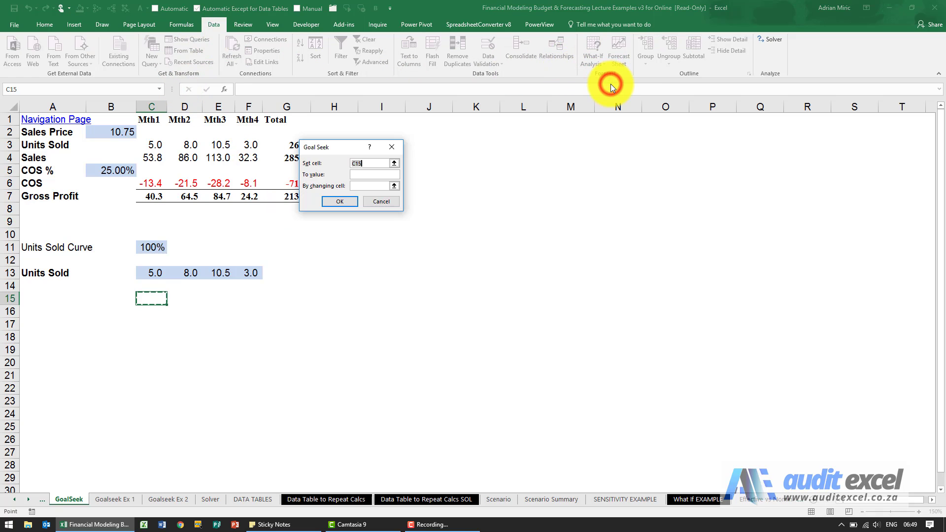
{"action": "left_click", "coordinate": [288, 196]}
{"action": "type", "text": "250"}
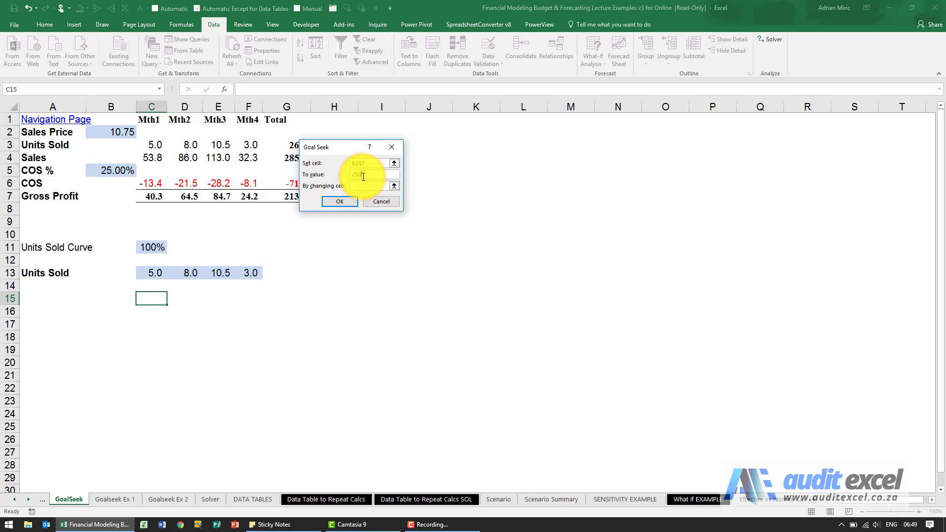
{"action": "left_click", "coordinate": [364, 186]}
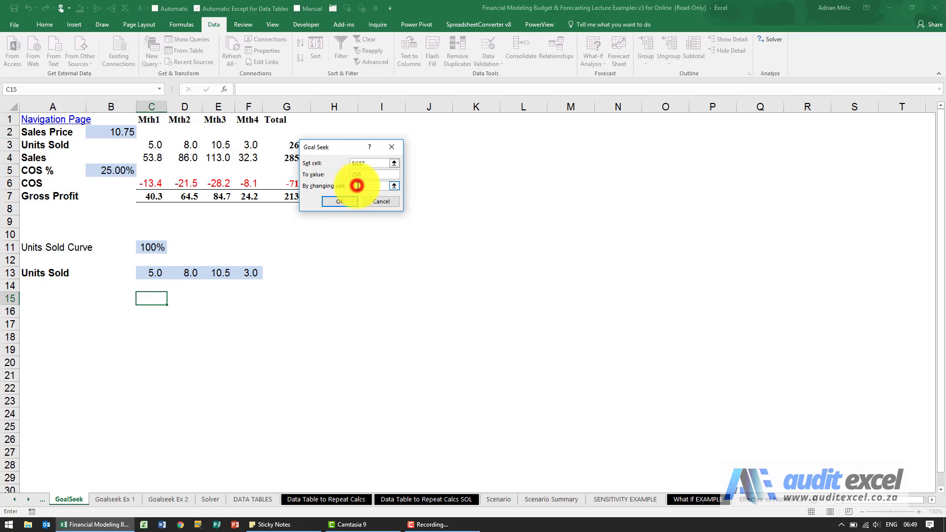
{"action": "left_click", "coordinate": [151, 247]}
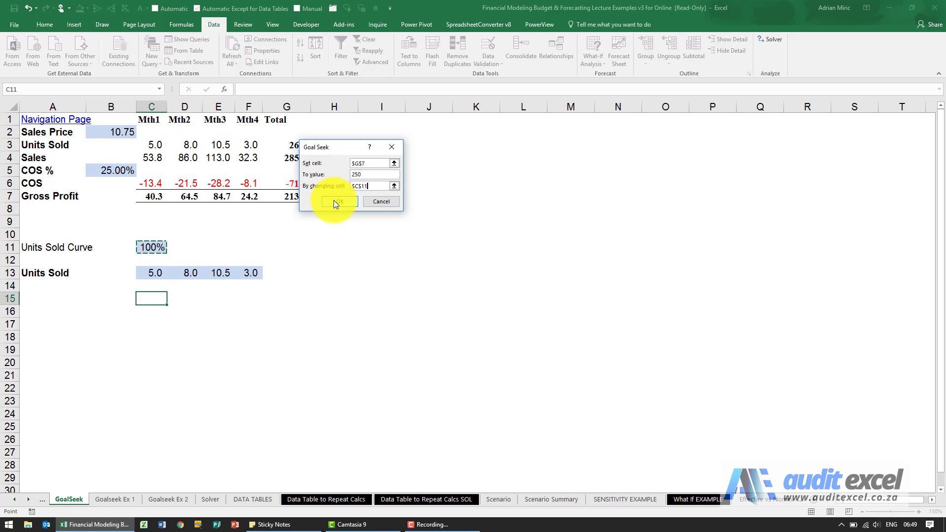
{"action": "left_click", "coordinate": [338, 201]}
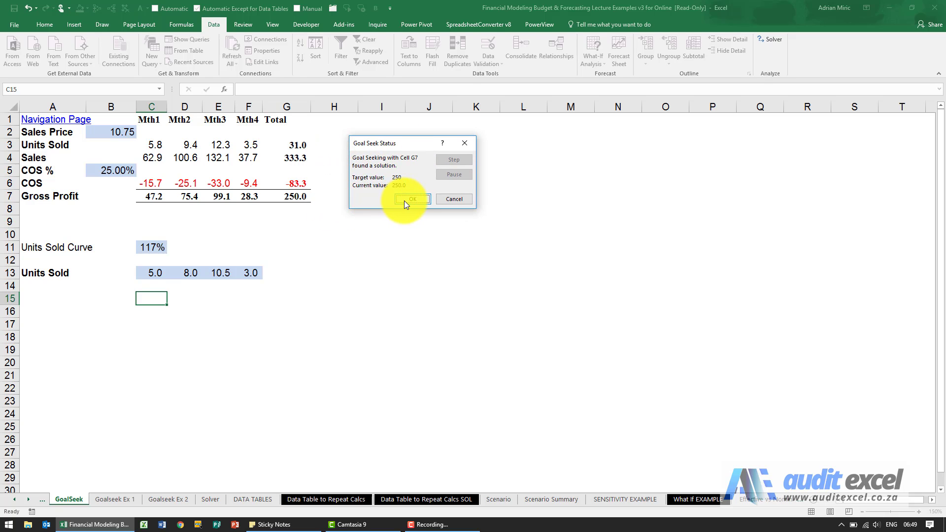
{"action": "left_click", "coordinate": [412, 199]}
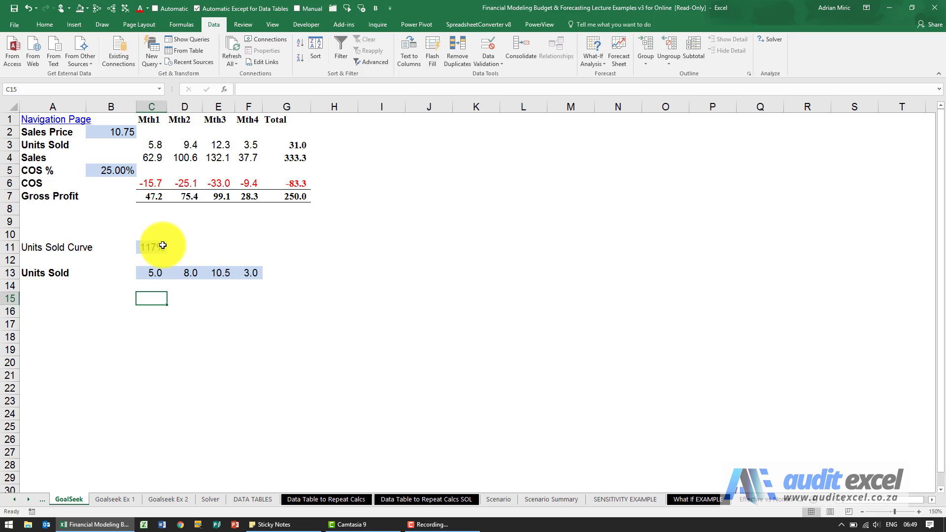
{"action": "mouse_move", "coordinate": [160, 149]}
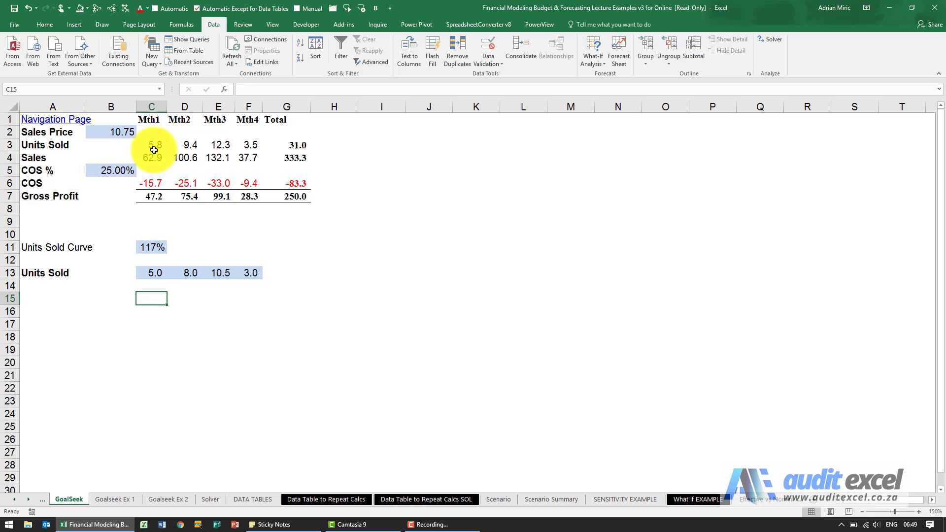
{"action": "mouse_move", "coordinate": [155, 272]}
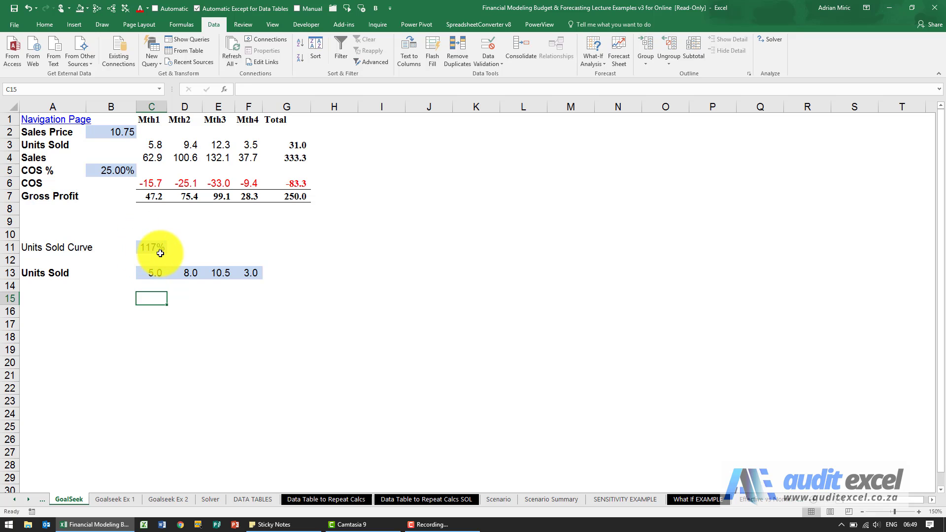
{"action": "mouse_move", "coordinate": [172, 241]}
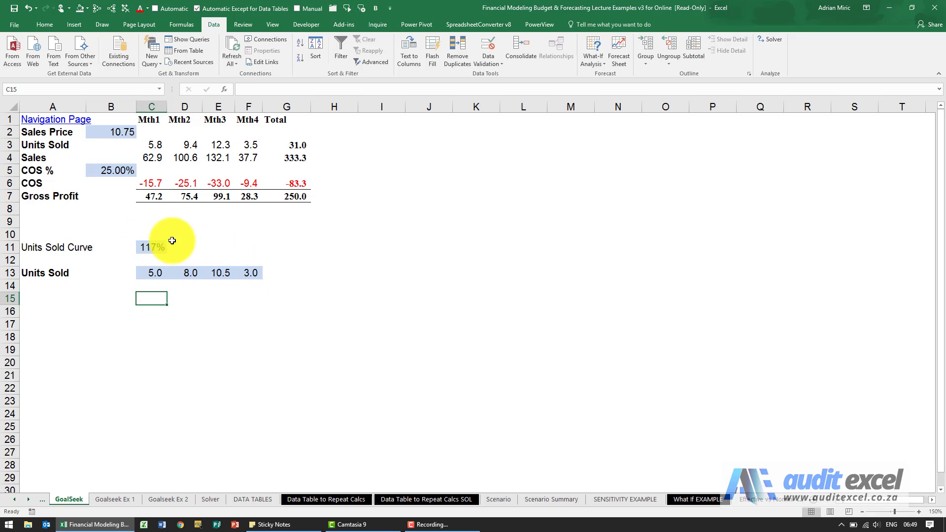
{"action": "mouse_move", "coordinate": [152, 251]}
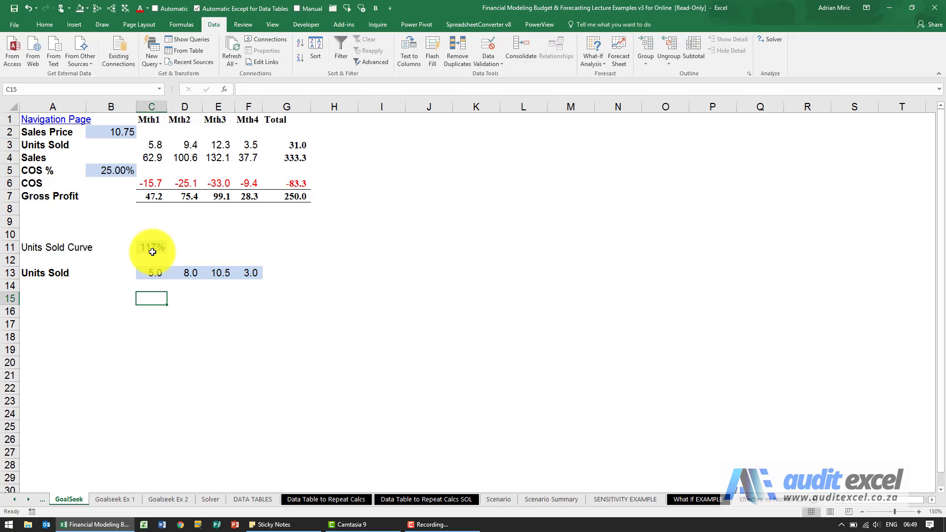